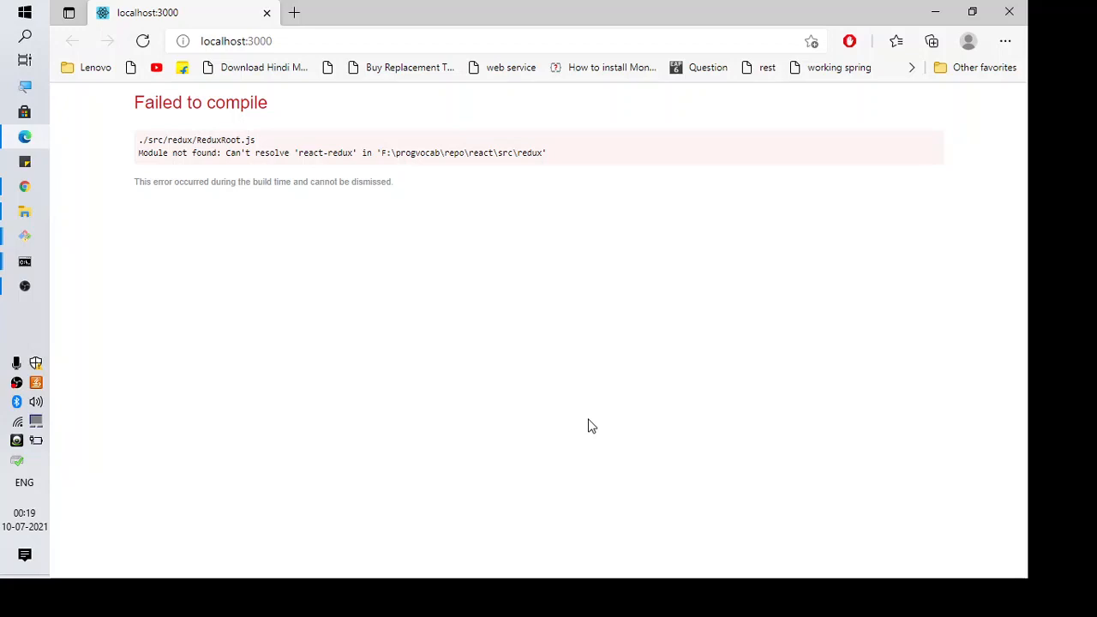
mouse_move(140, 157)
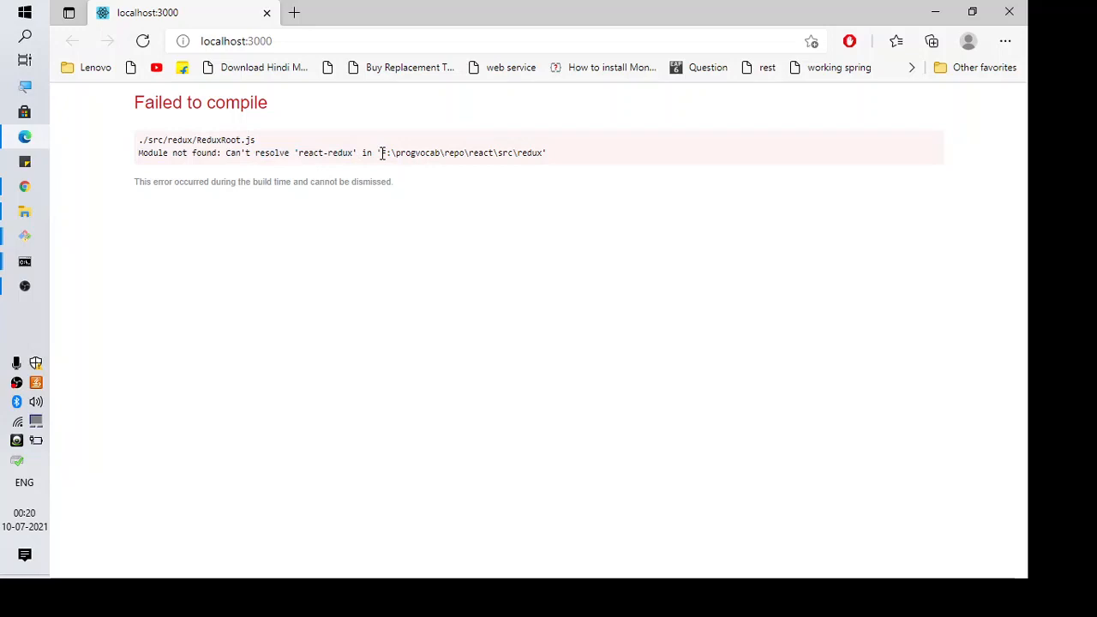
Highlight the Module not found message and the failing ReduxRoot.js path in the error
drag(383, 152, 546, 153)
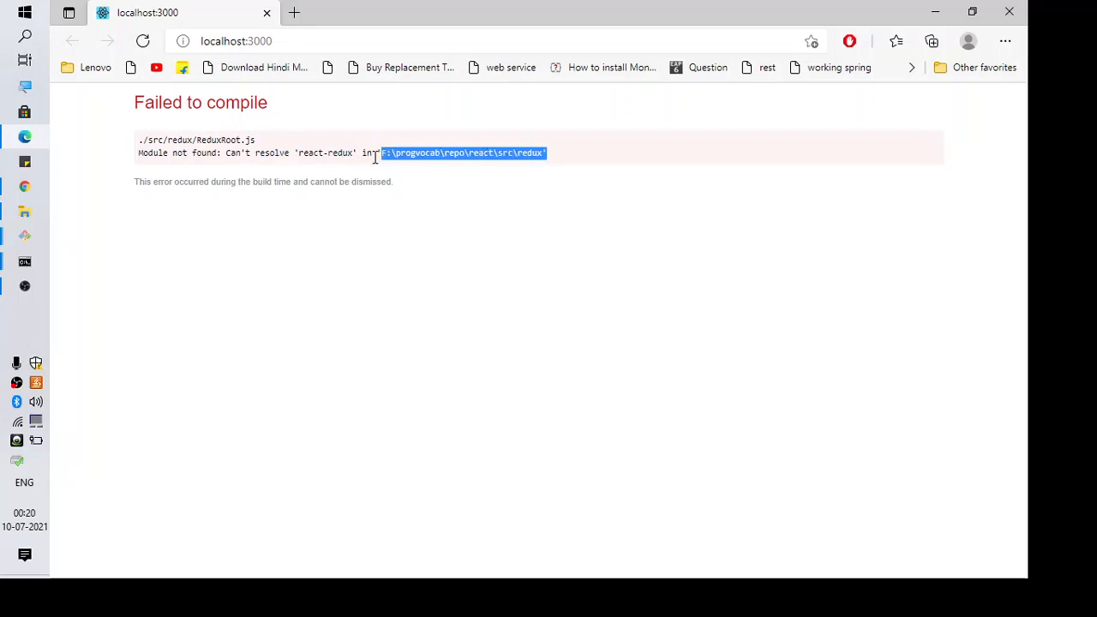
double_click(196, 139)
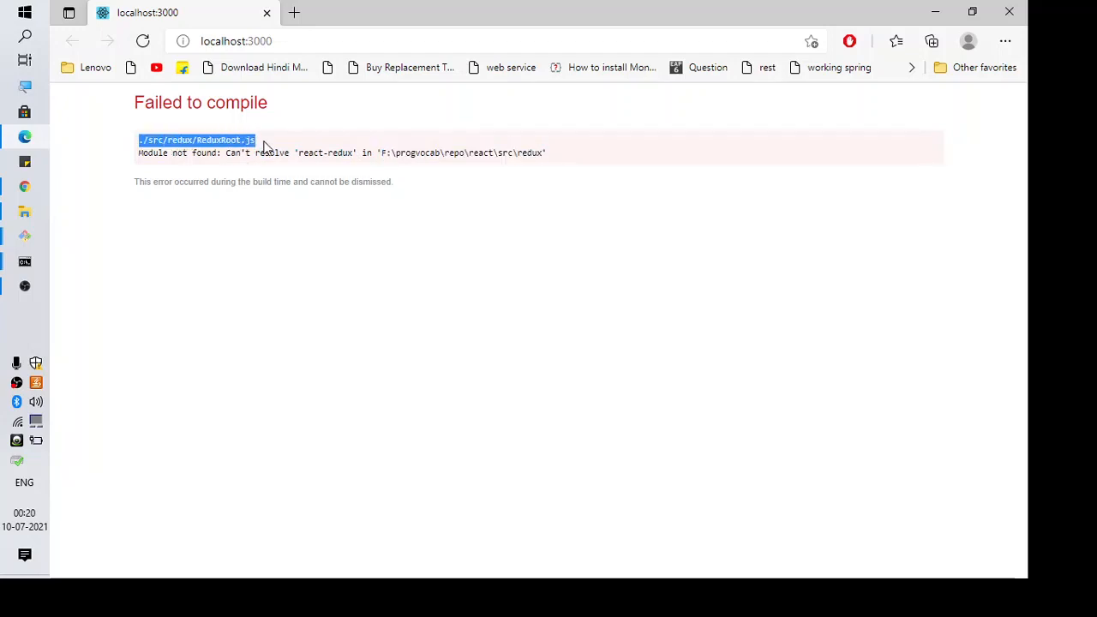
drag(257, 140, 544, 152)
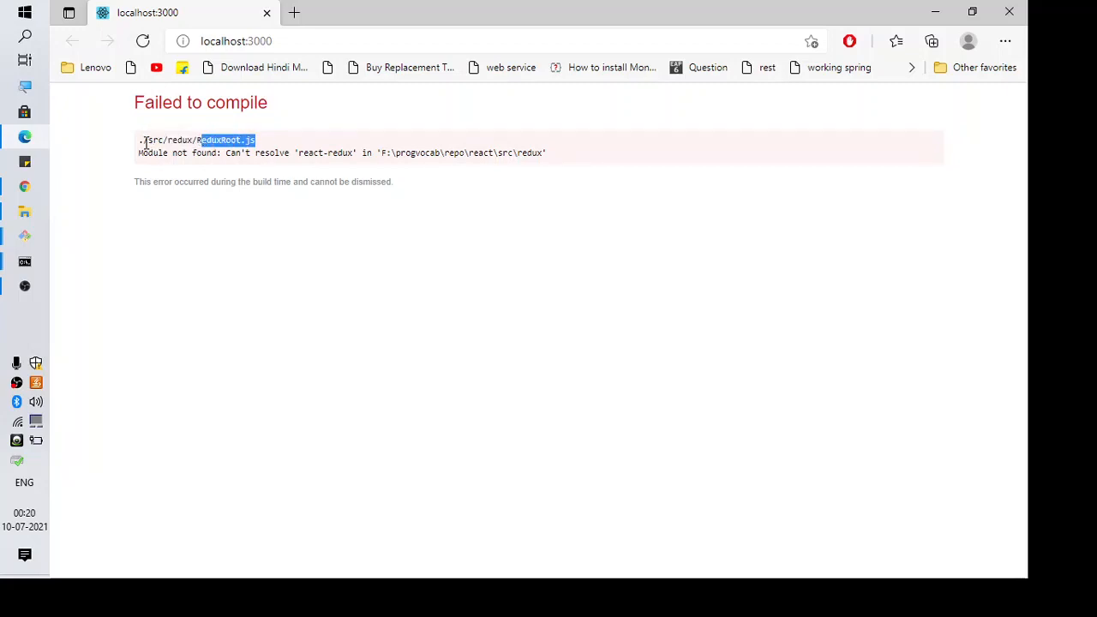
drag(189, 153, 281, 153)
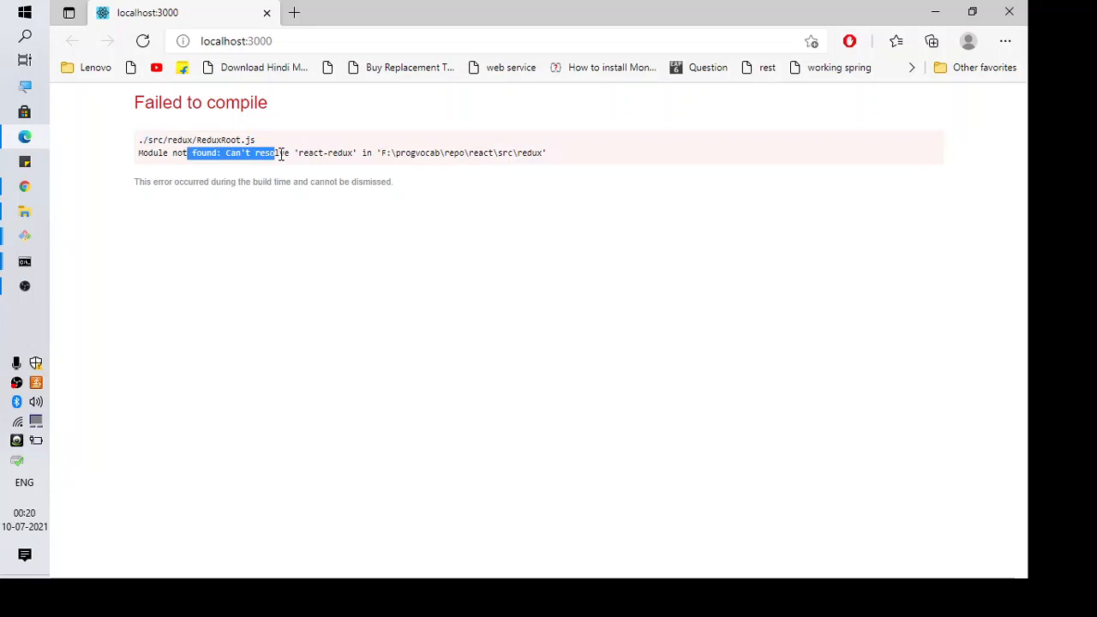
double_click(418, 153)
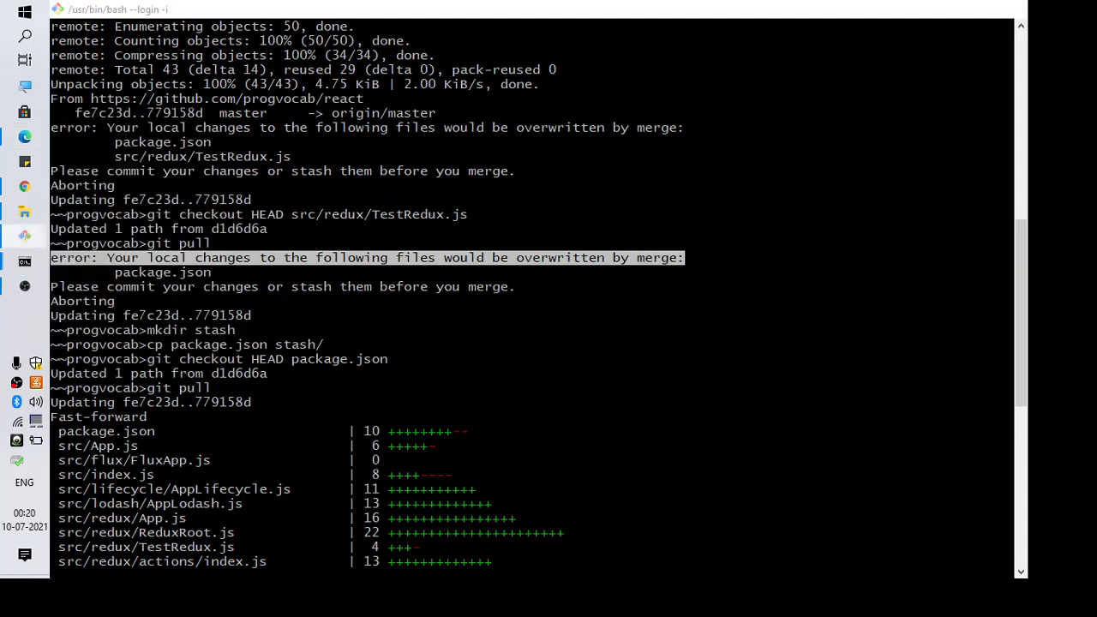
Scroll through the git output and type the path 'rc/redux/'
scroll(down, 3)
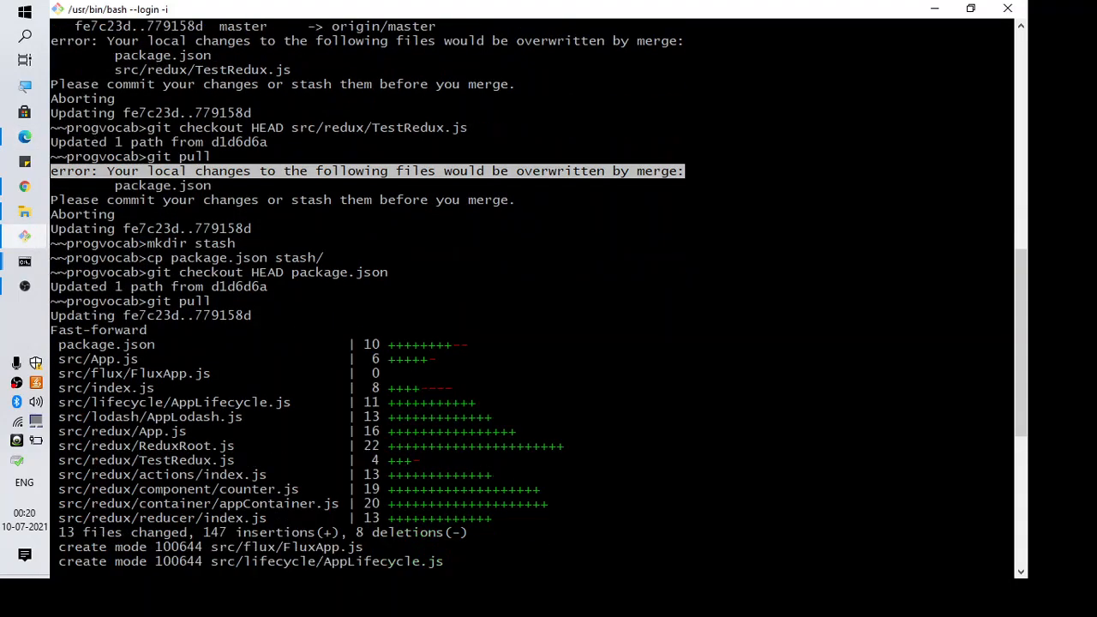
scroll(down, 3)
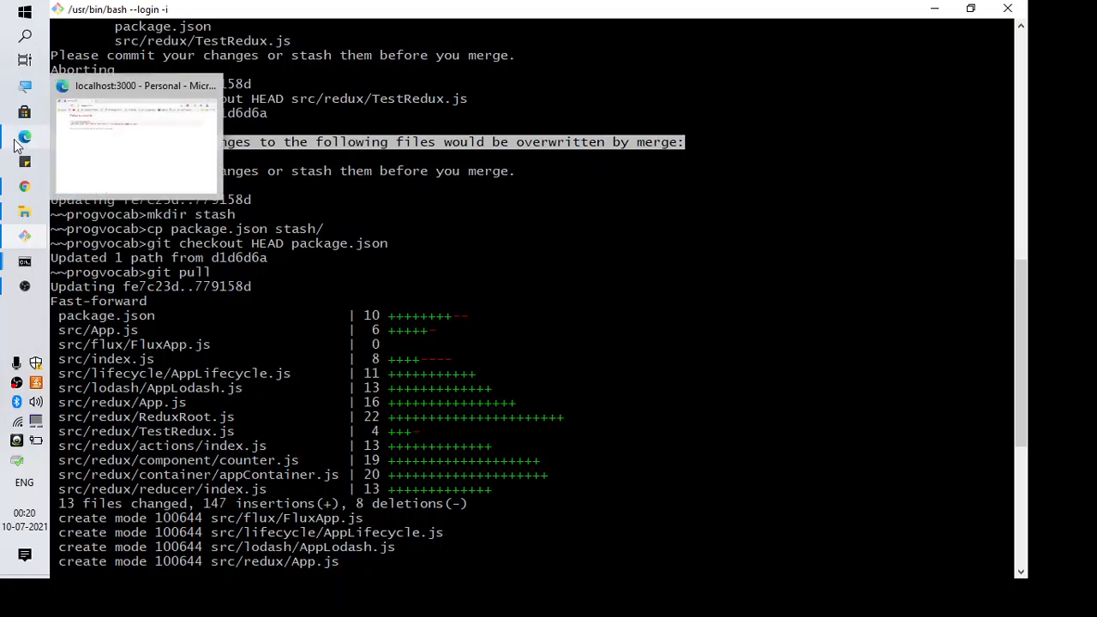
click(25, 137)
text(vi s)
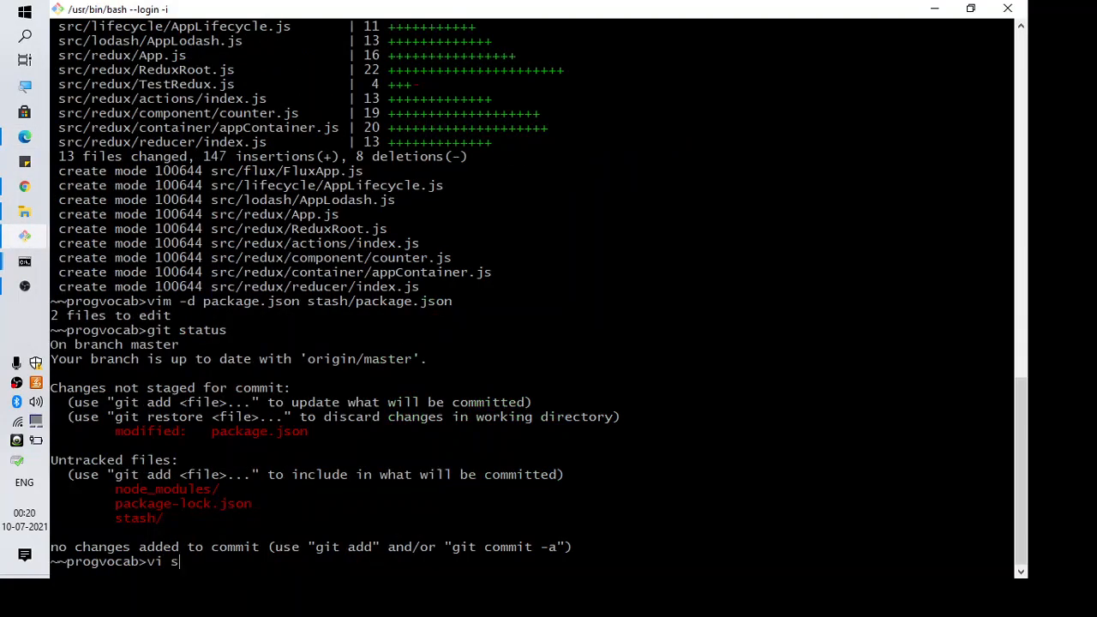
text(rc/redux/)
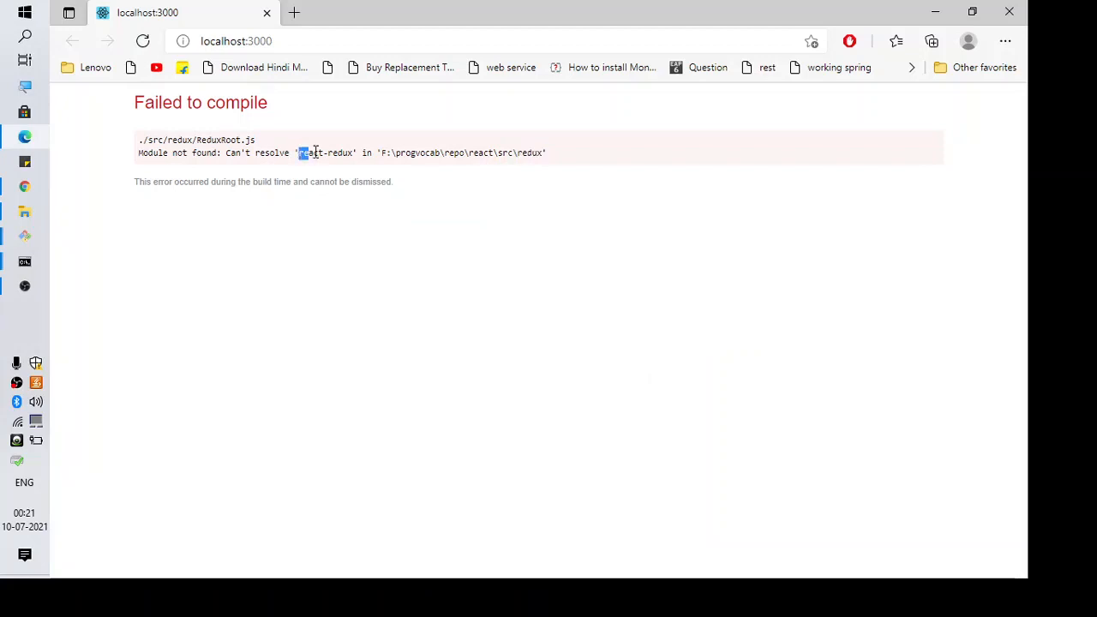
double_click(325, 153)
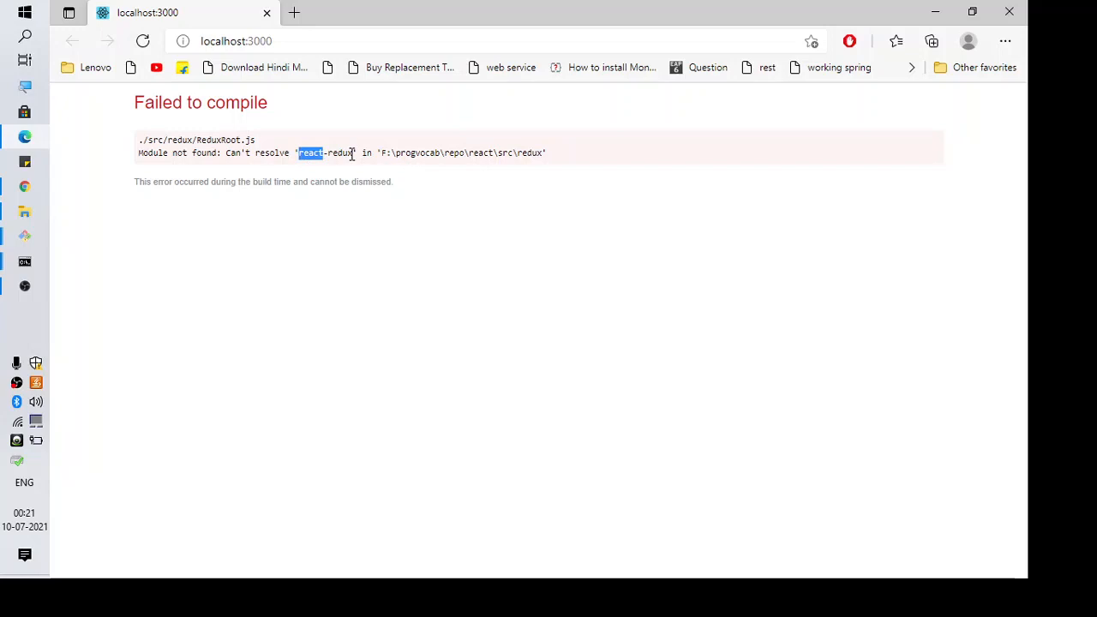
double_click(340, 153)
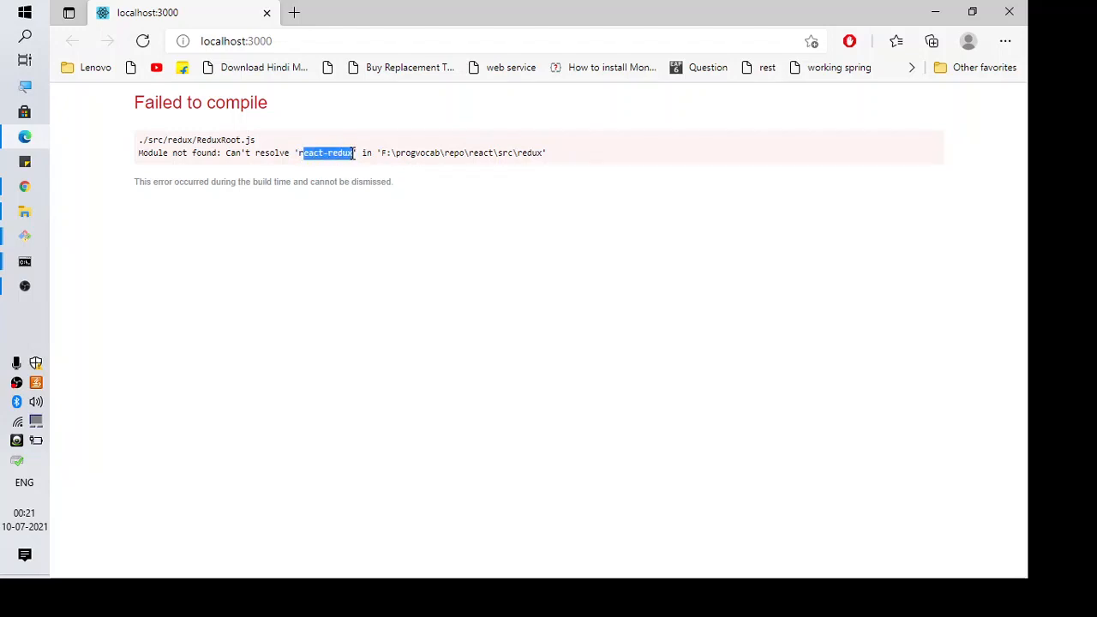
mouse_move(67, 205)
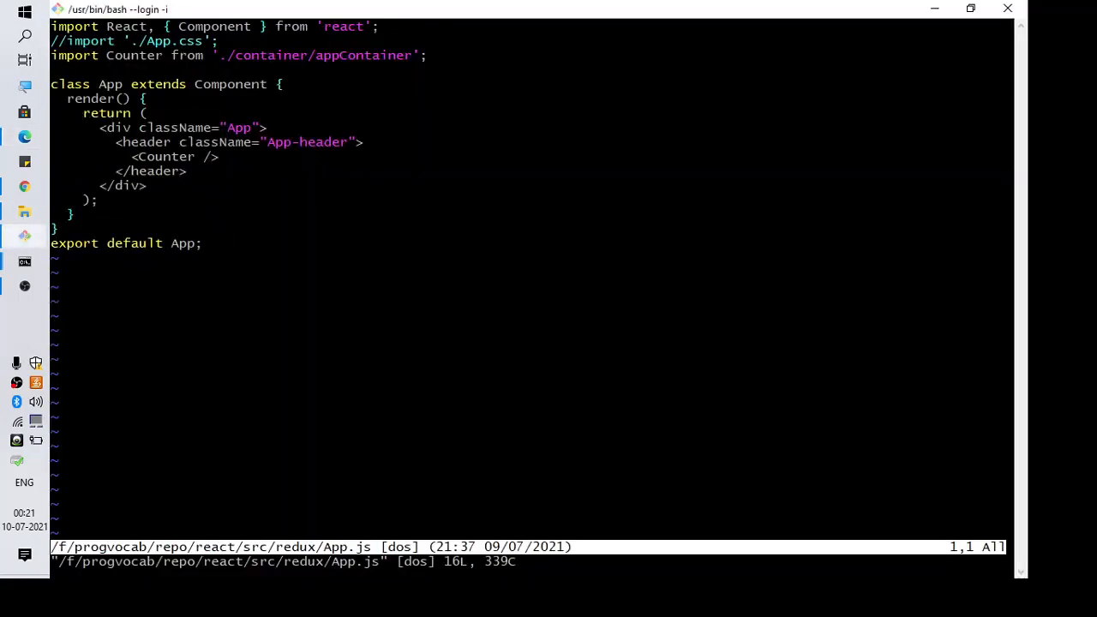
Quit vim, open package.json, and search for 'redu' to find the redux entries
text(:q)
text(vi)
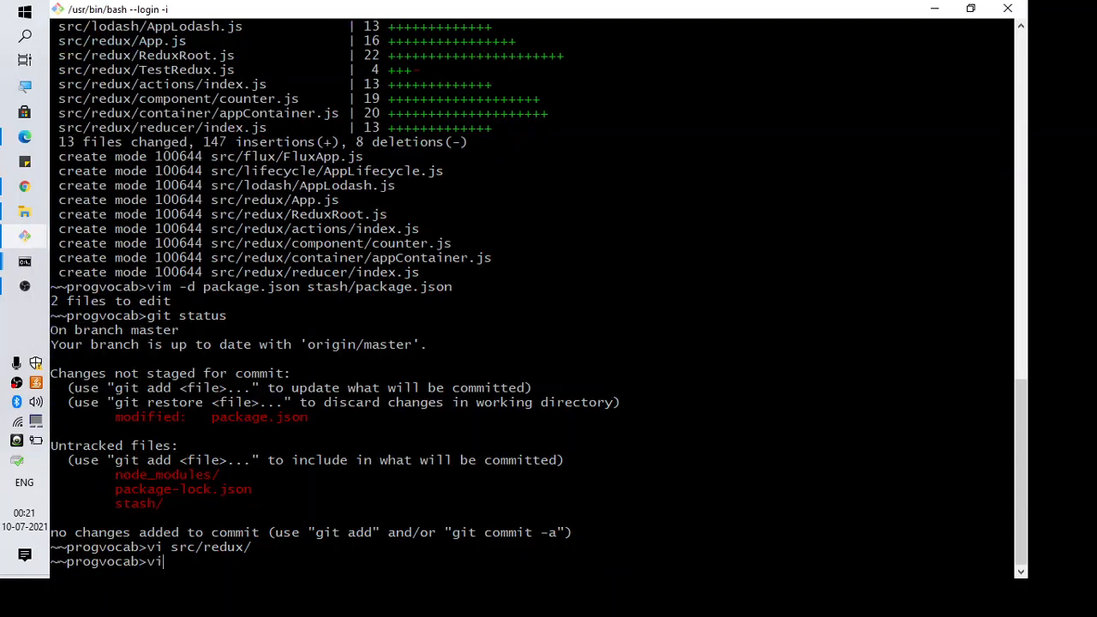
text(package)
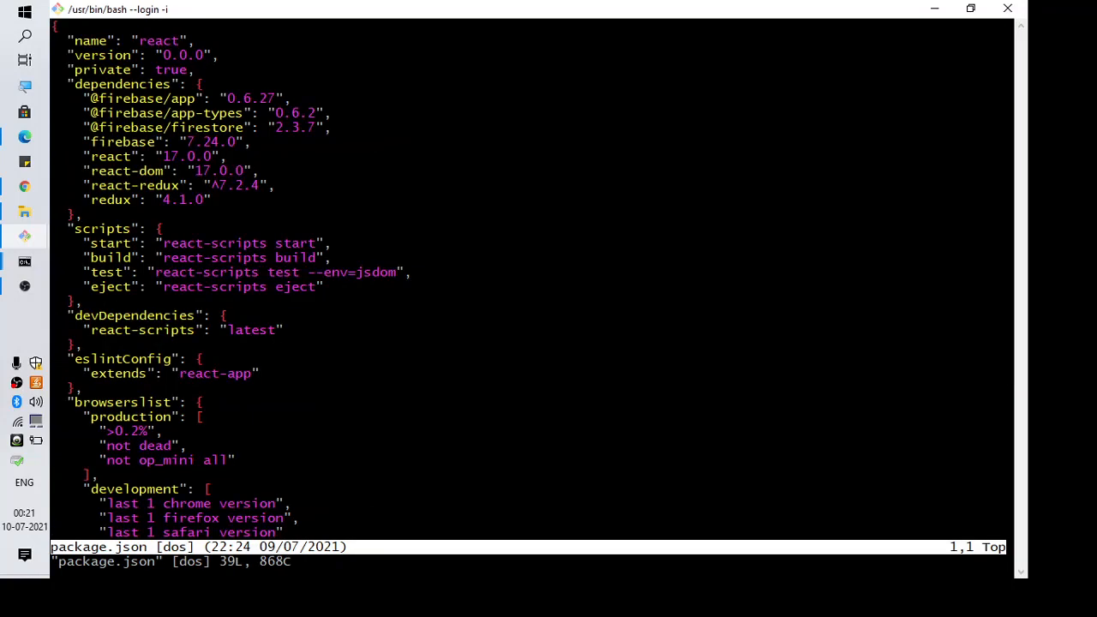
text(/)
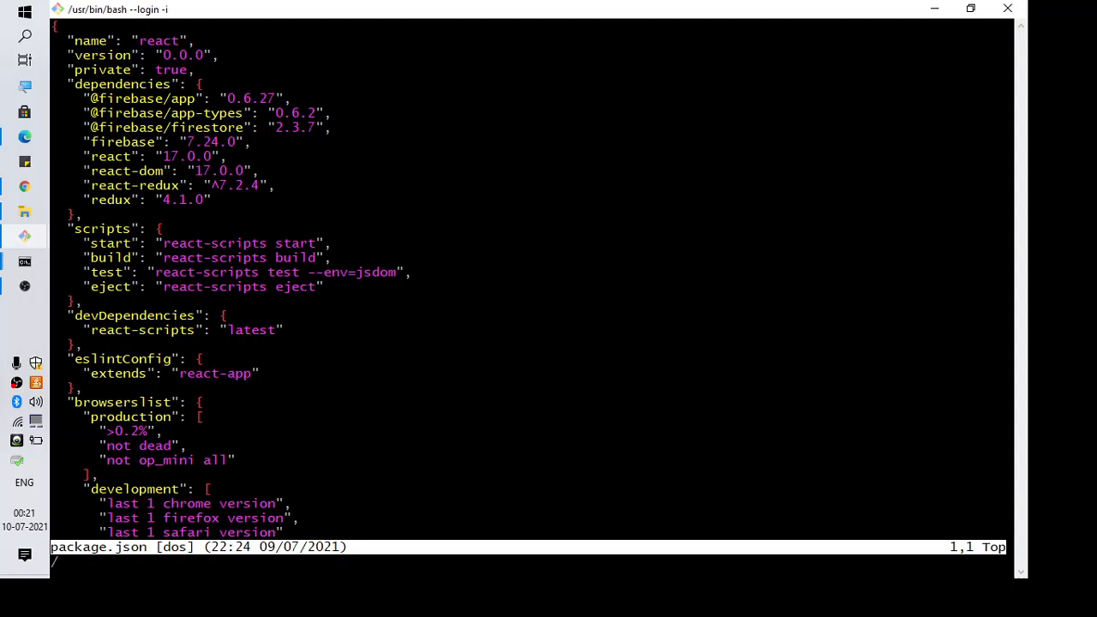
text(redu)
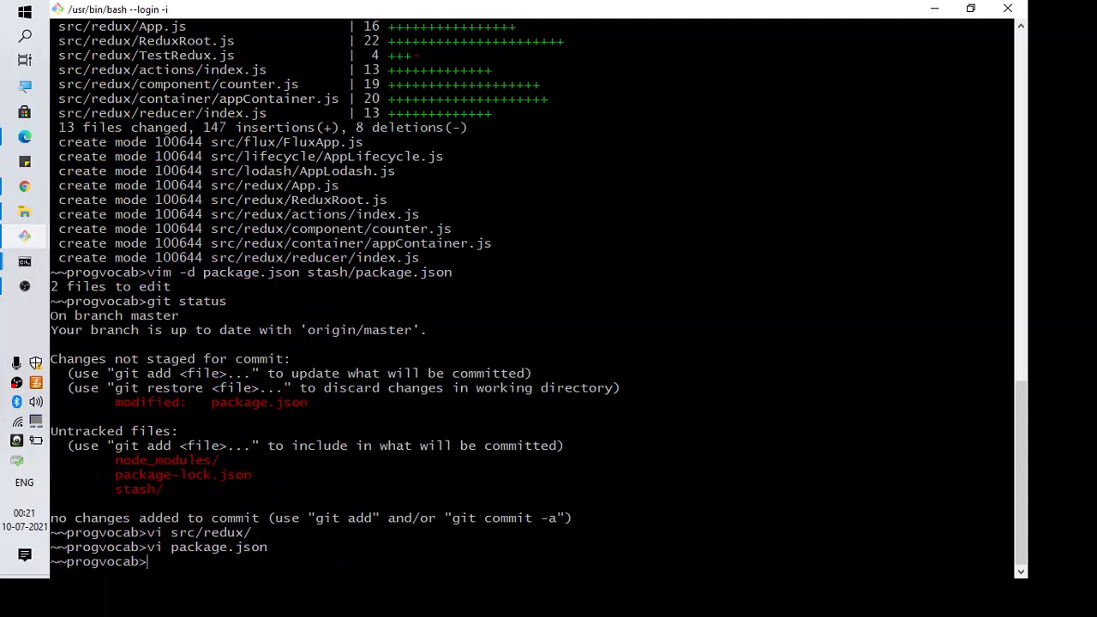
key(alt+tab)
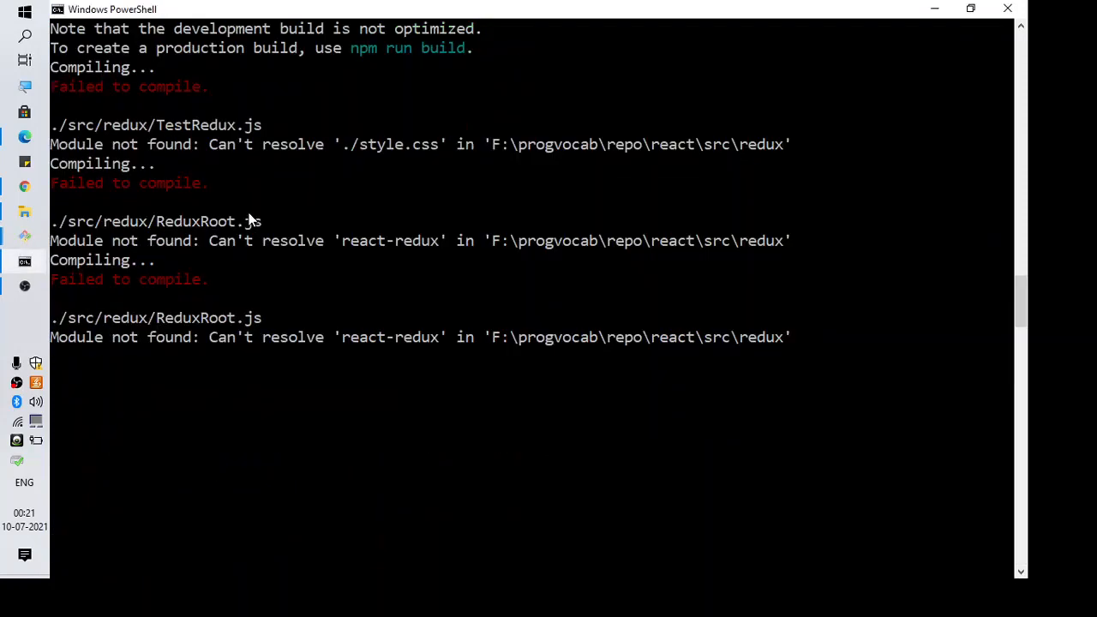
Stop the dev server with Ctrl+C and start 'npm install'
key(ctrl+c)
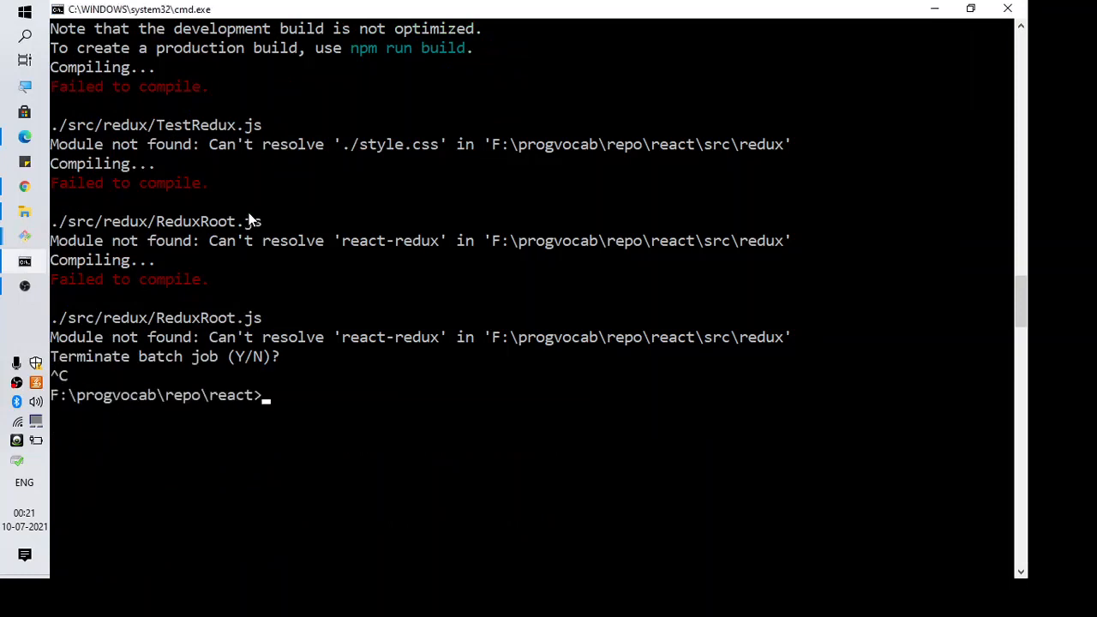
text(npm i)
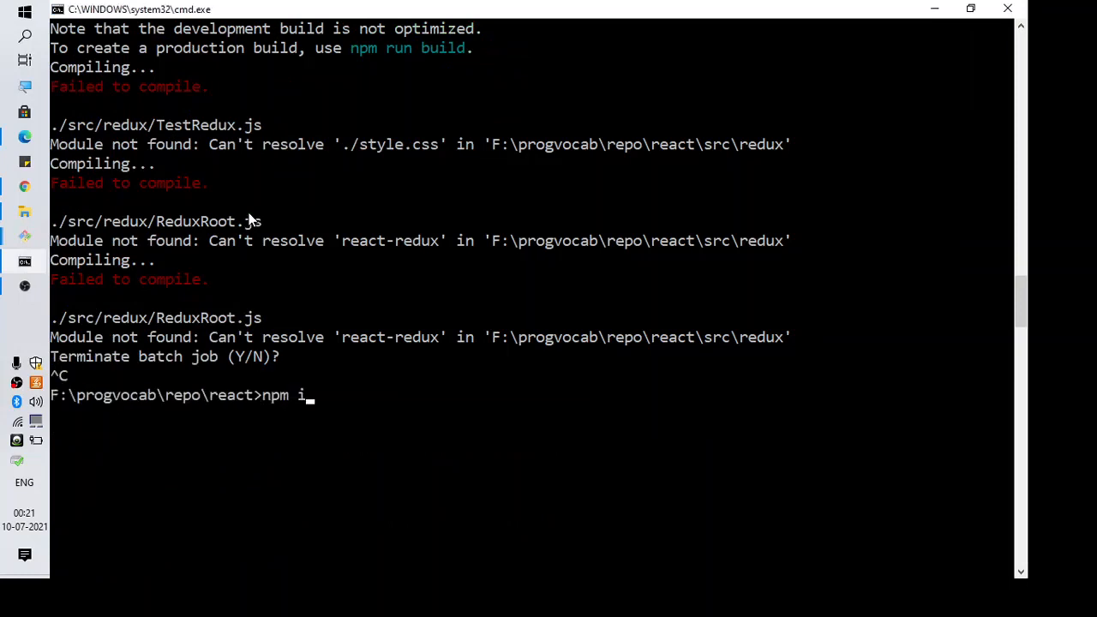
text(nstall)
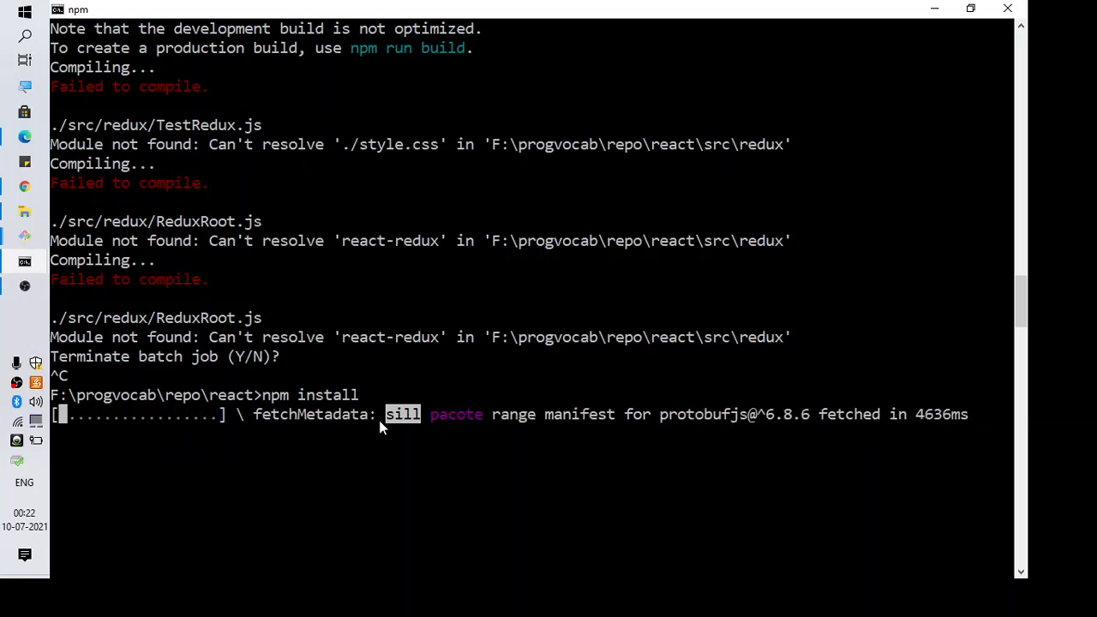
mouse_move(467, 432)
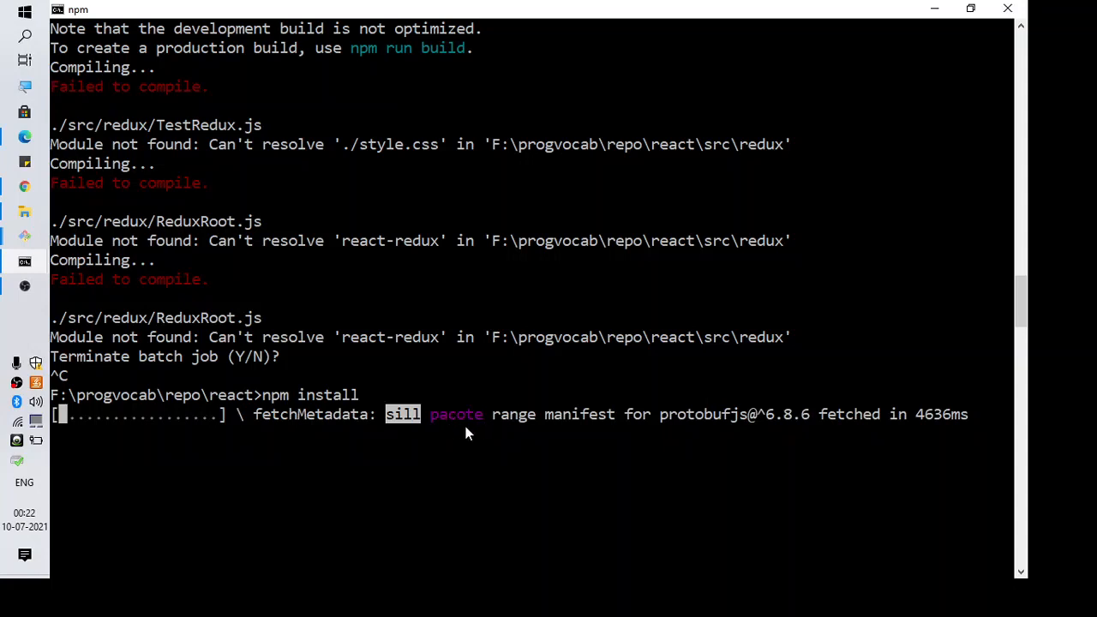
mouse_move(449, 430)
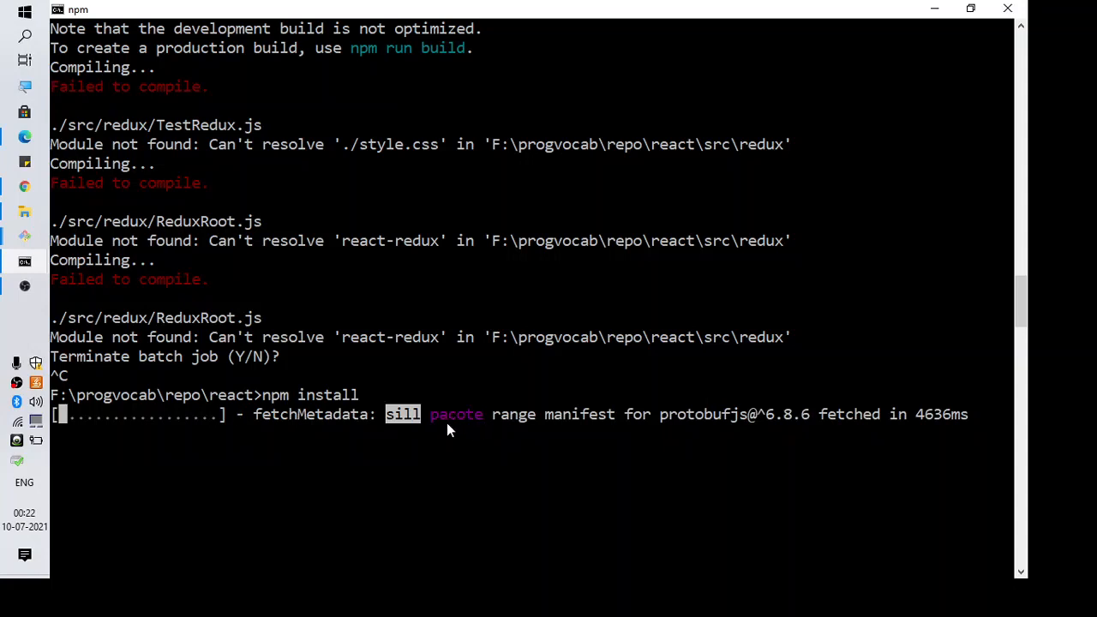
mouse_move(477, 430)
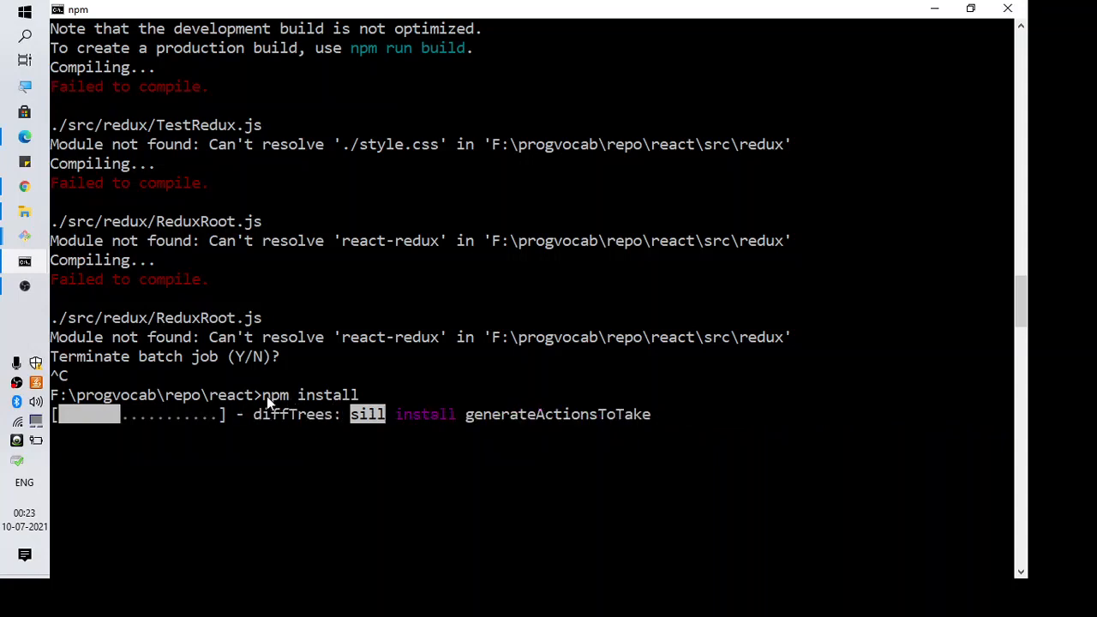
mouse_move(317, 412)
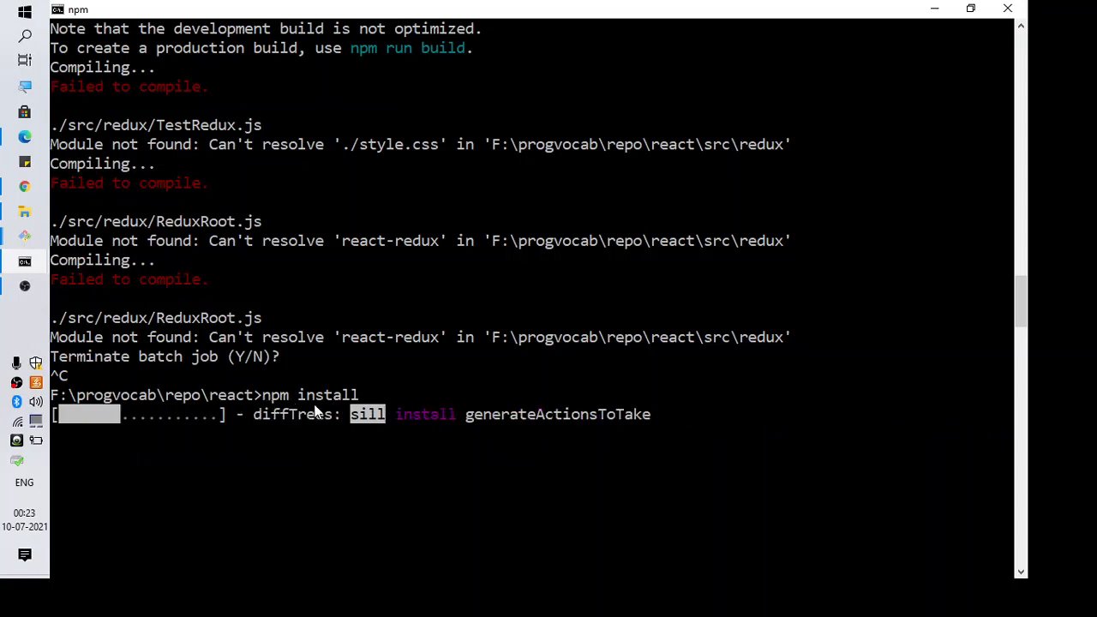
mouse_move(73, 347)
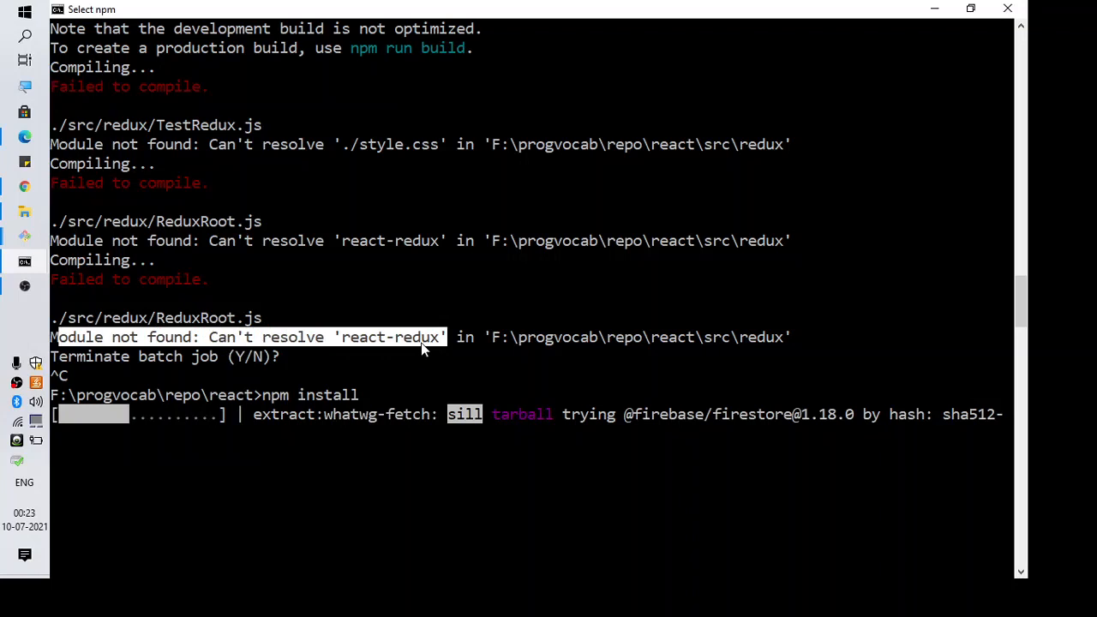
mouse_move(292, 350)
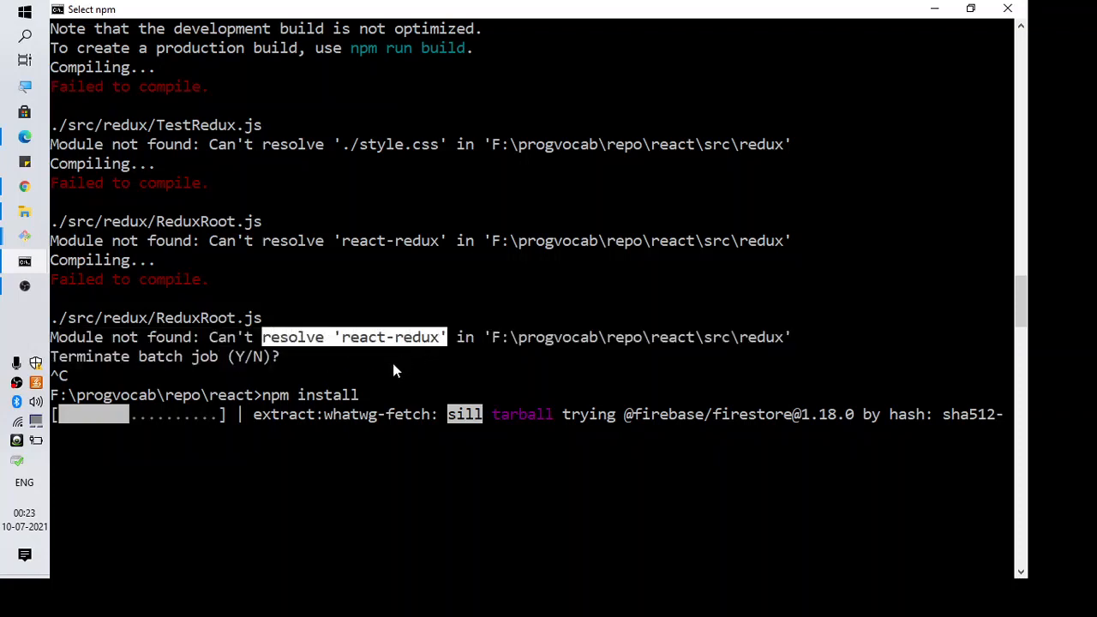
mouse_move(378, 378)
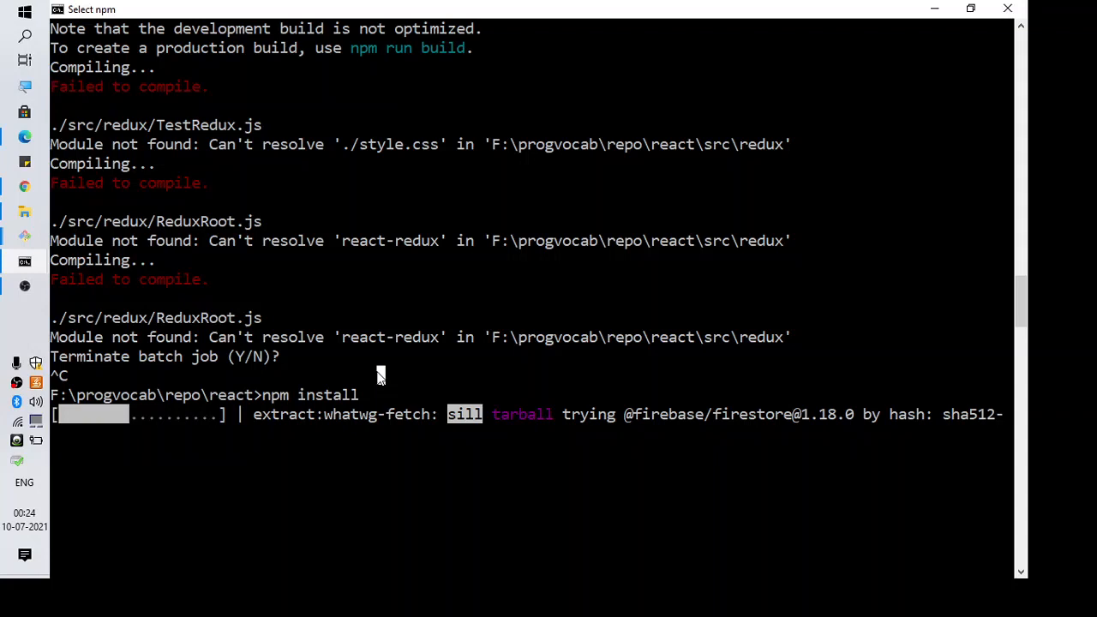
mouse_move(263, 393)
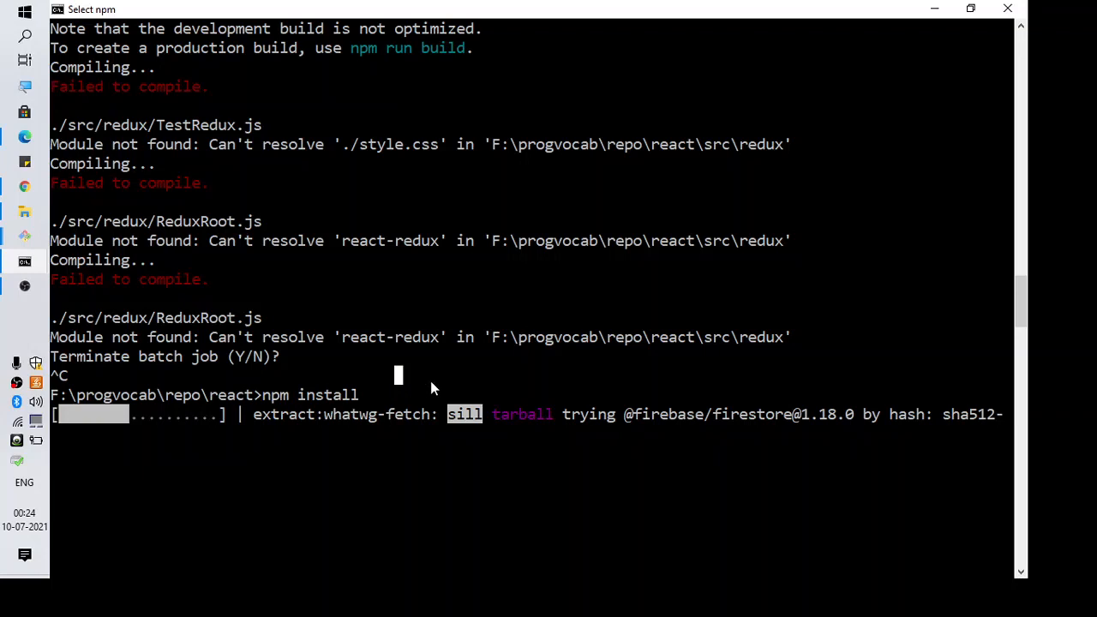
mouse_move(444, 388)
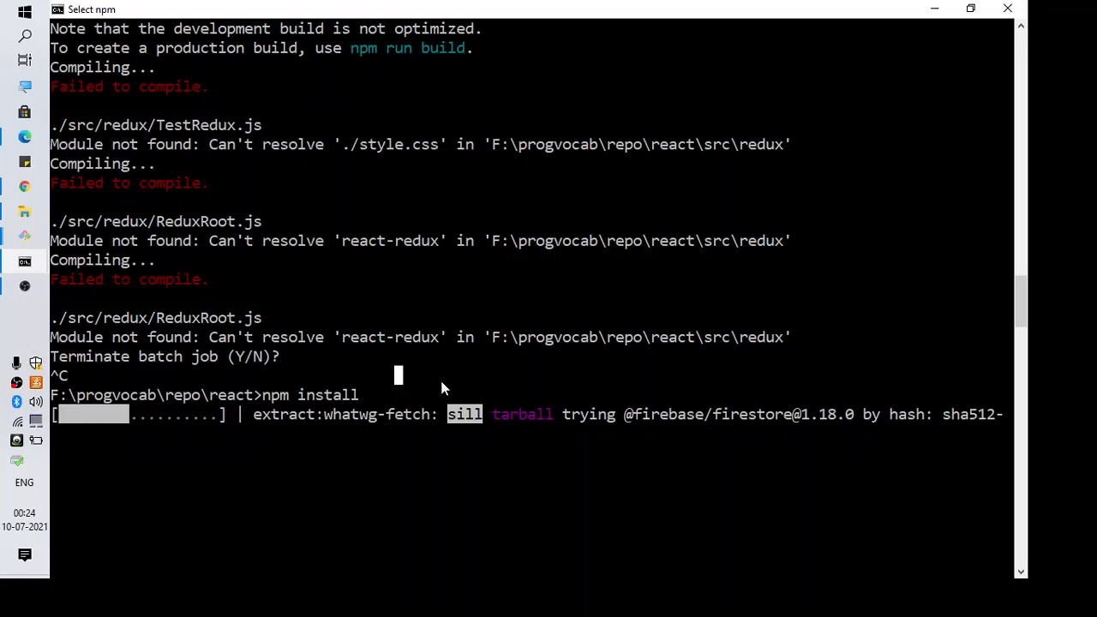
mouse_move(455, 367)
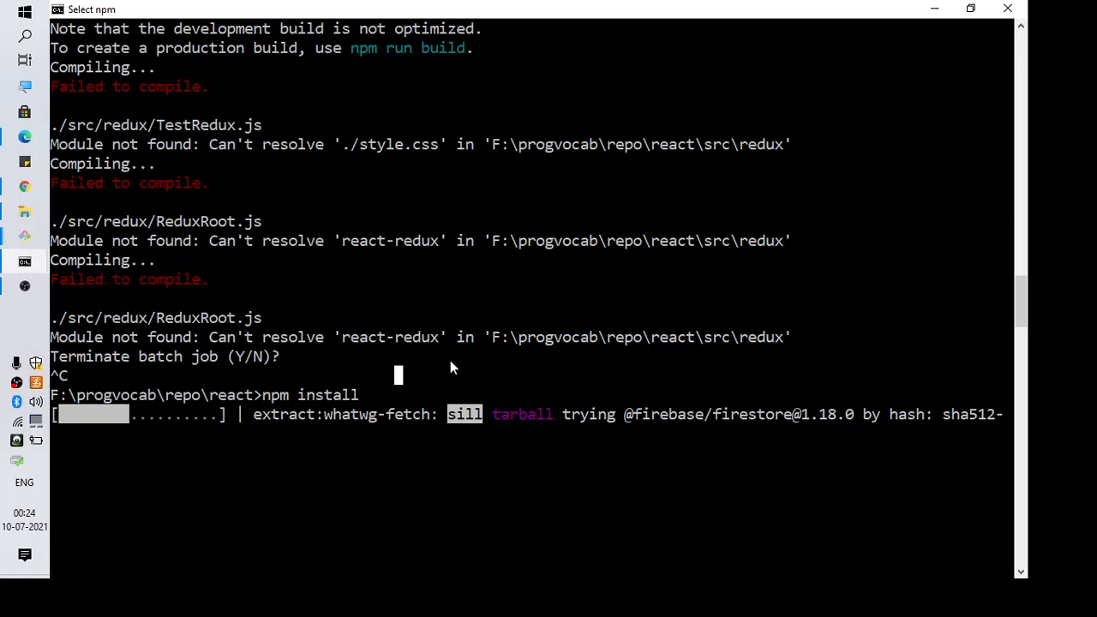
mouse_move(459, 369)
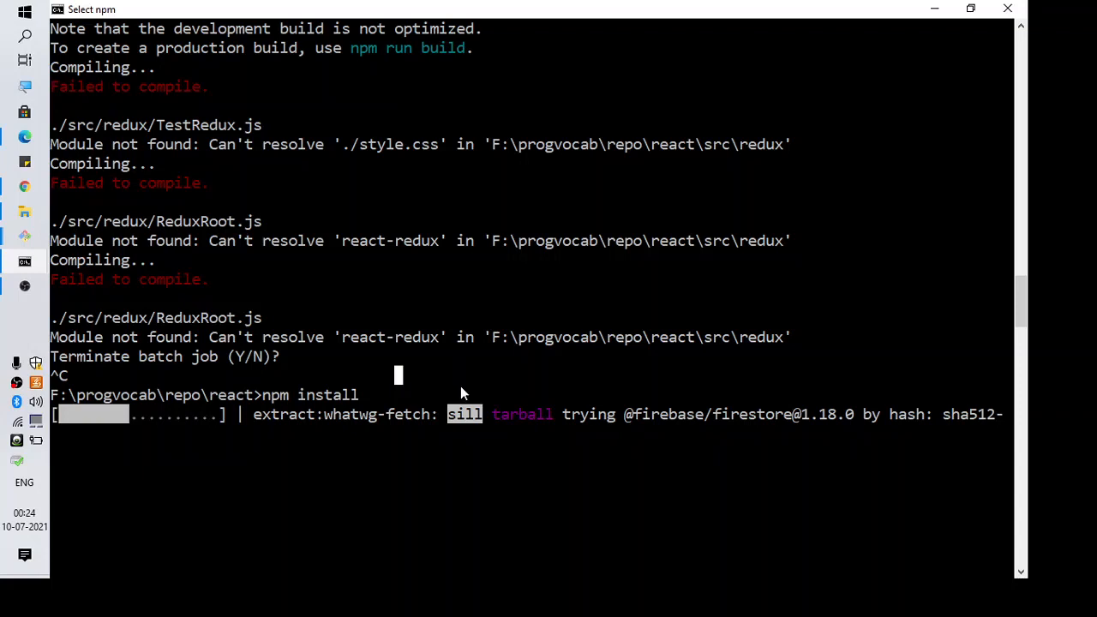
mouse_move(523, 412)
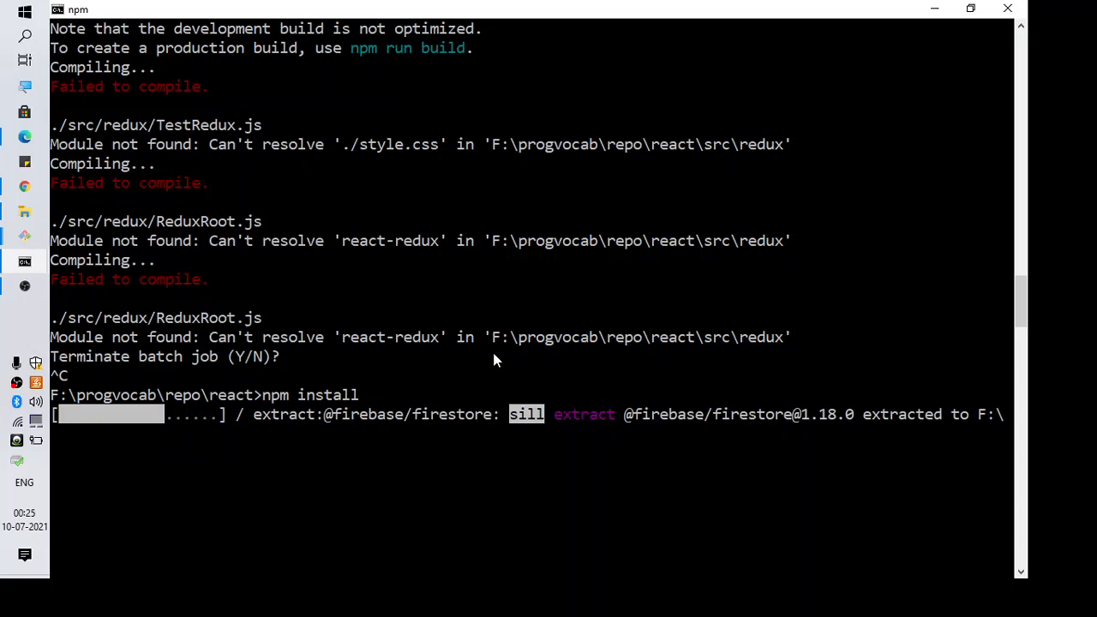
mouse_move(528, 376)
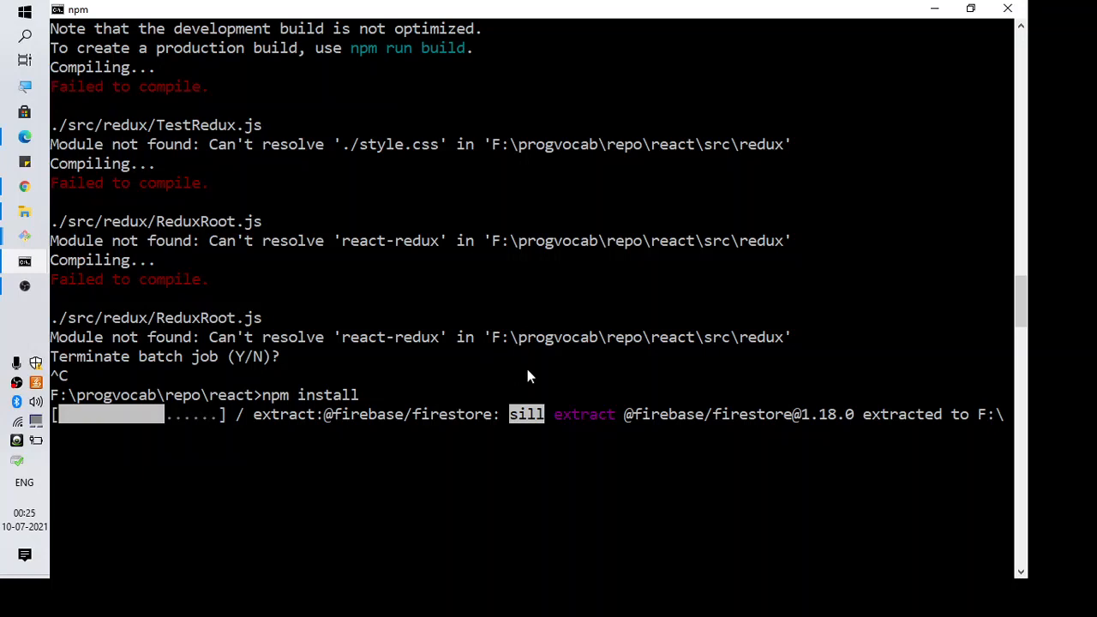
mouse_move(469, 360)
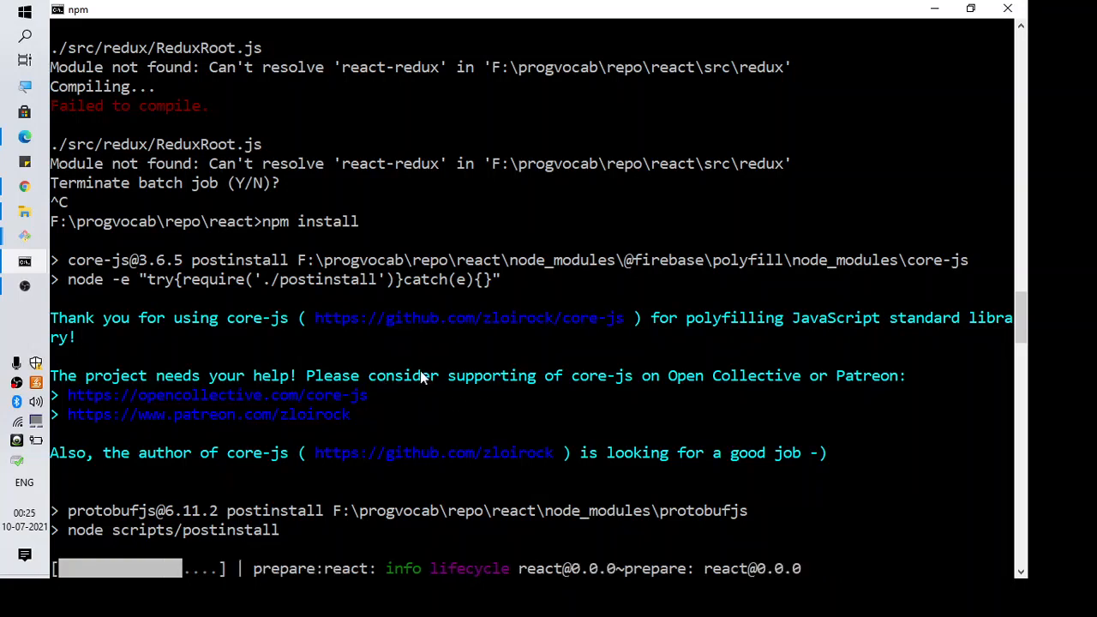
mouse_move(315, 492)
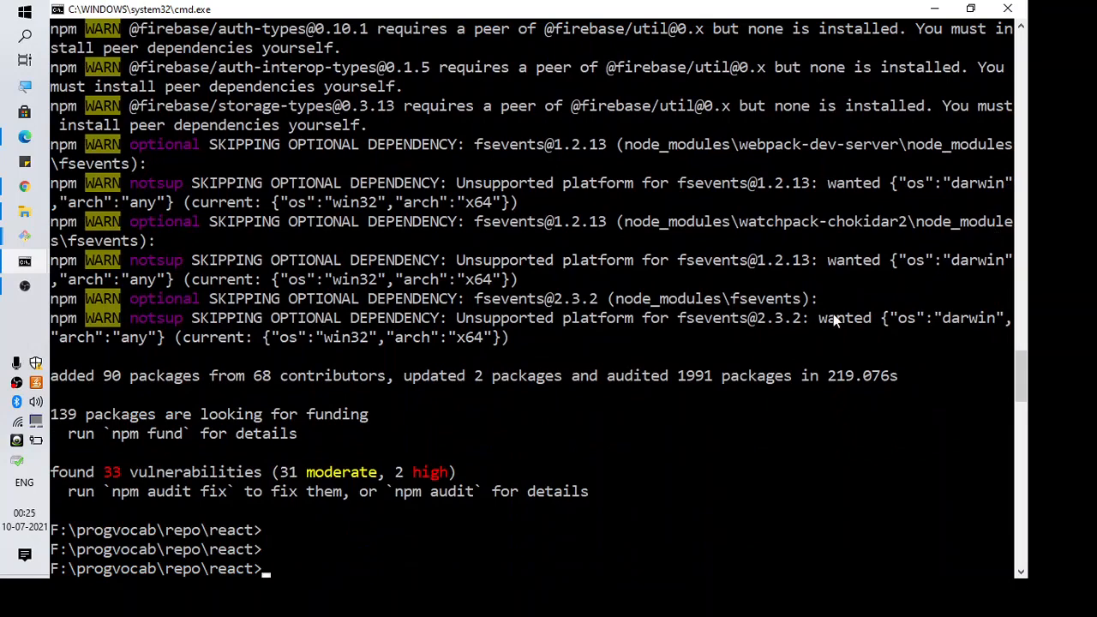
mouse_move(284, 375)
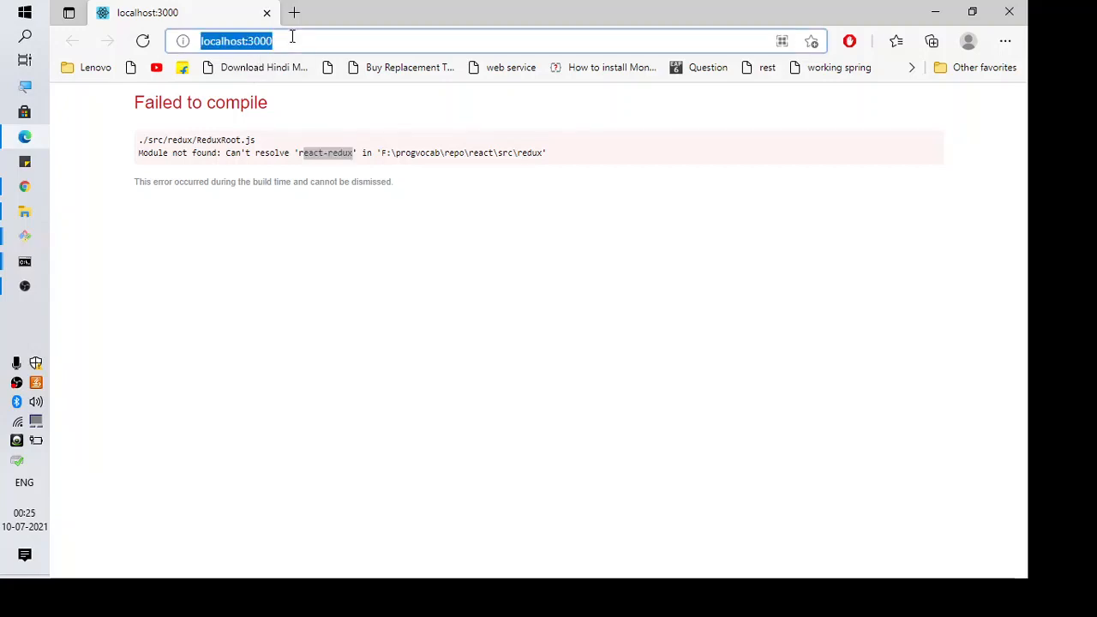
Check the localhost:3000 tab, which still reports react-redux cannot be resolved
click(486, 12)
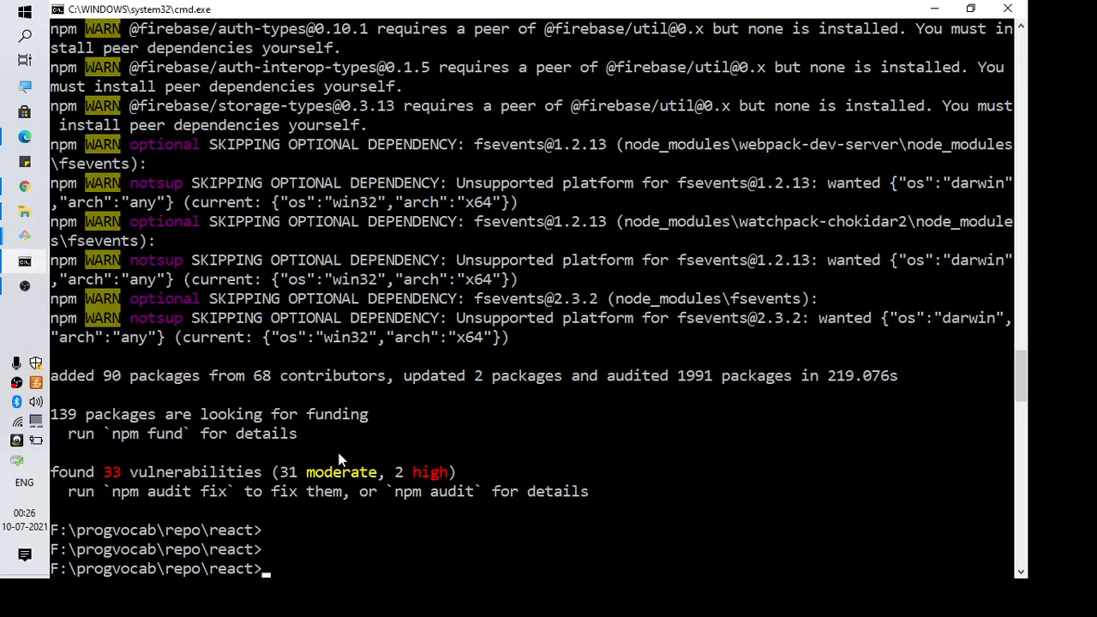
Run 'npm start', check localhost:3000 in Edge, and return to watch the server start
text(npm start)
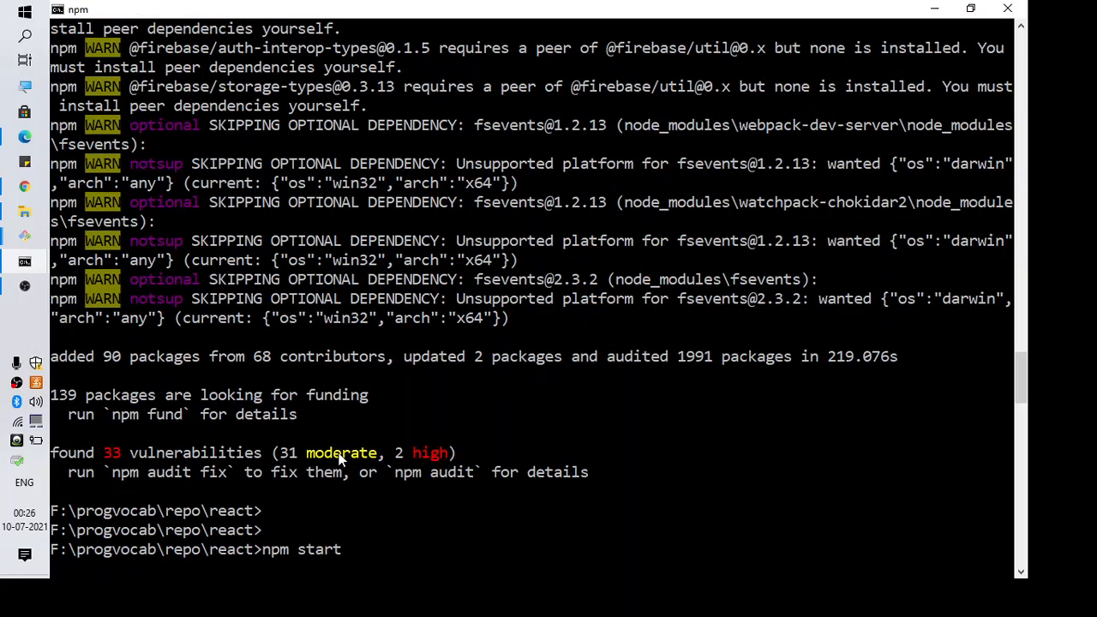
mouse_move(299, 406)
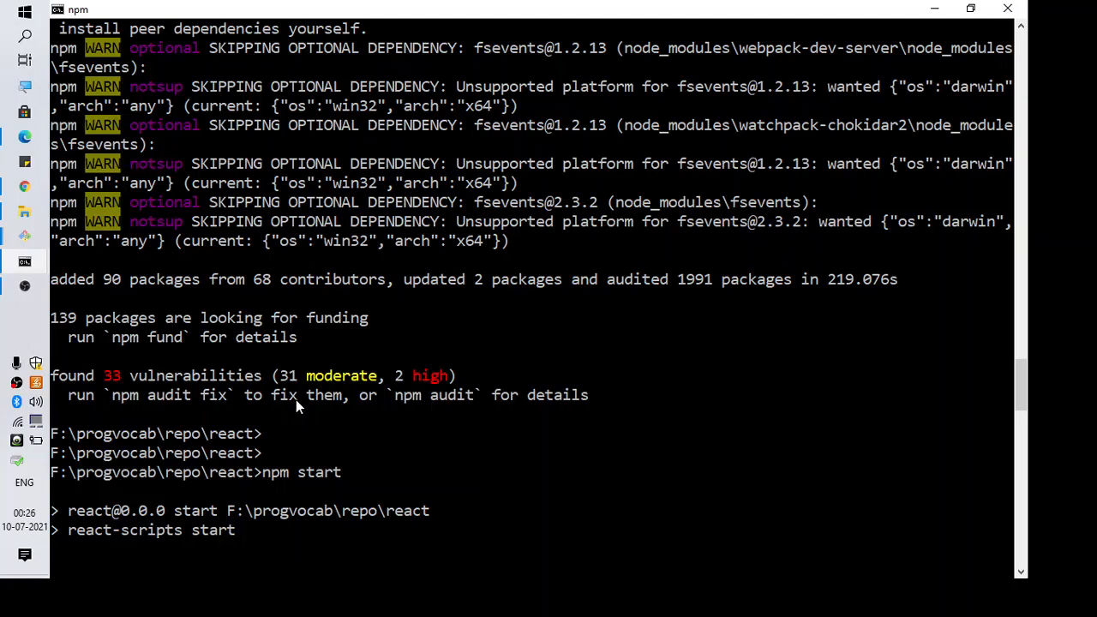
key(alt+tab)
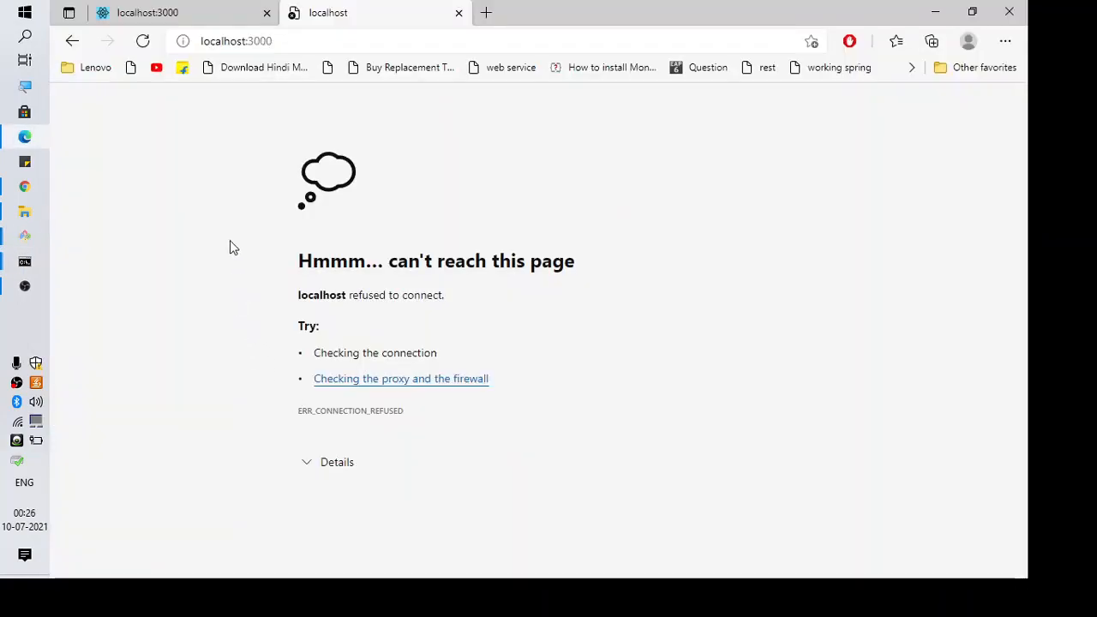
click(142, 40)
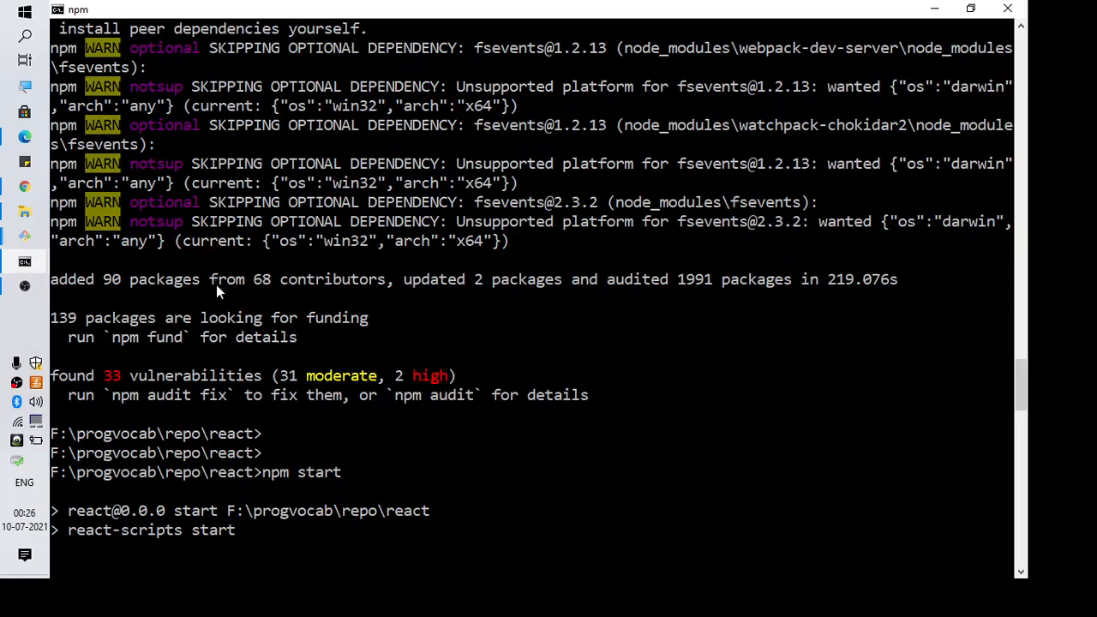
mouse_move(229, 411)
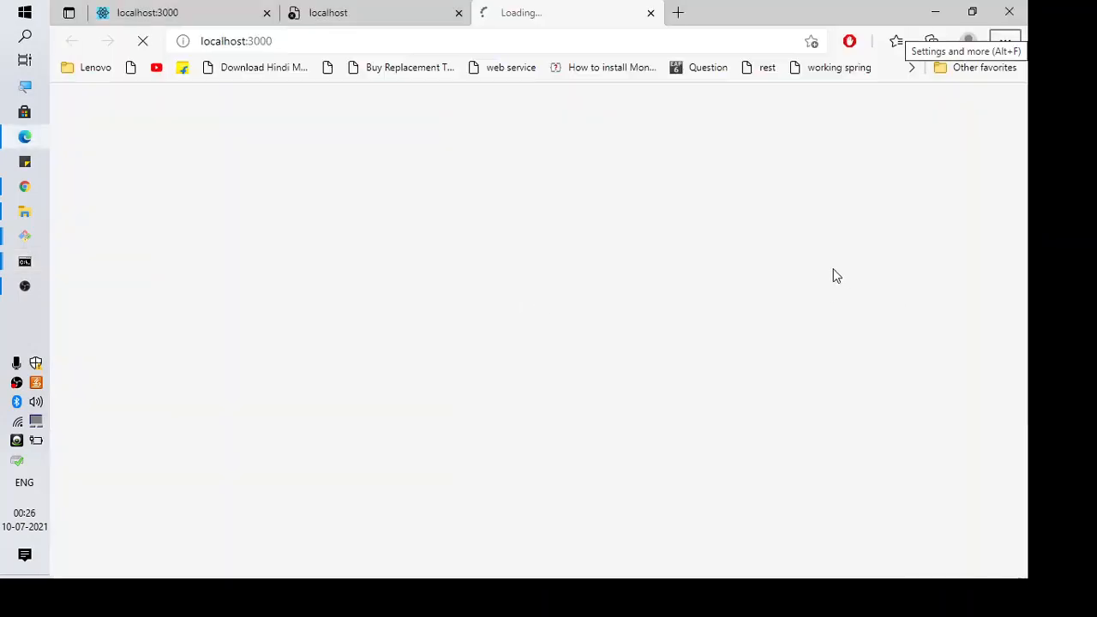
mouse_move(654, 218)
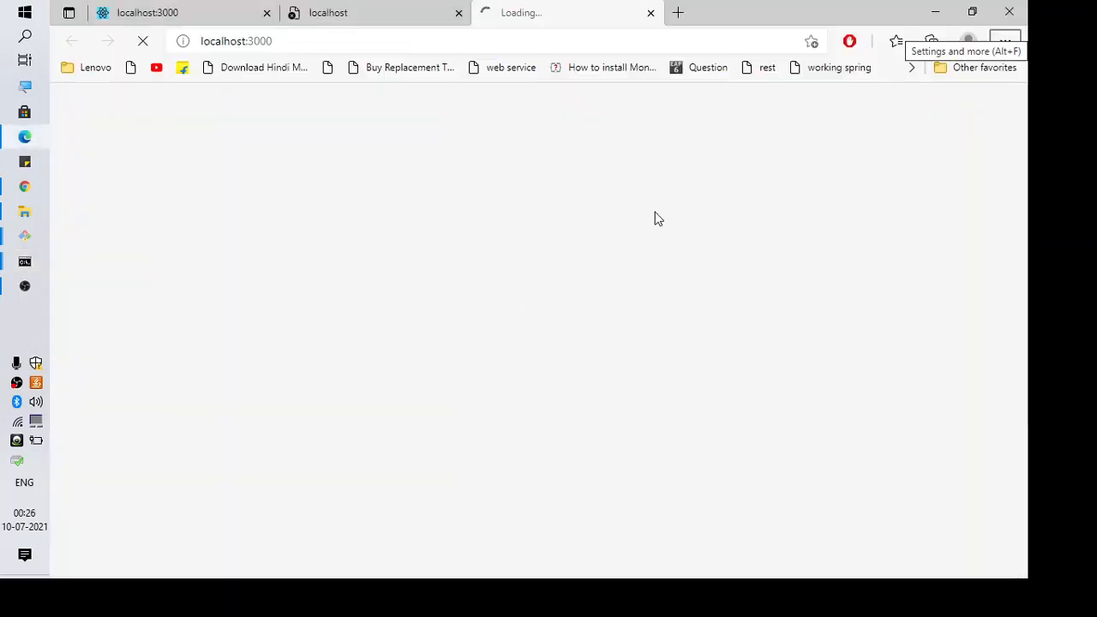
mouse_move(420, 82)
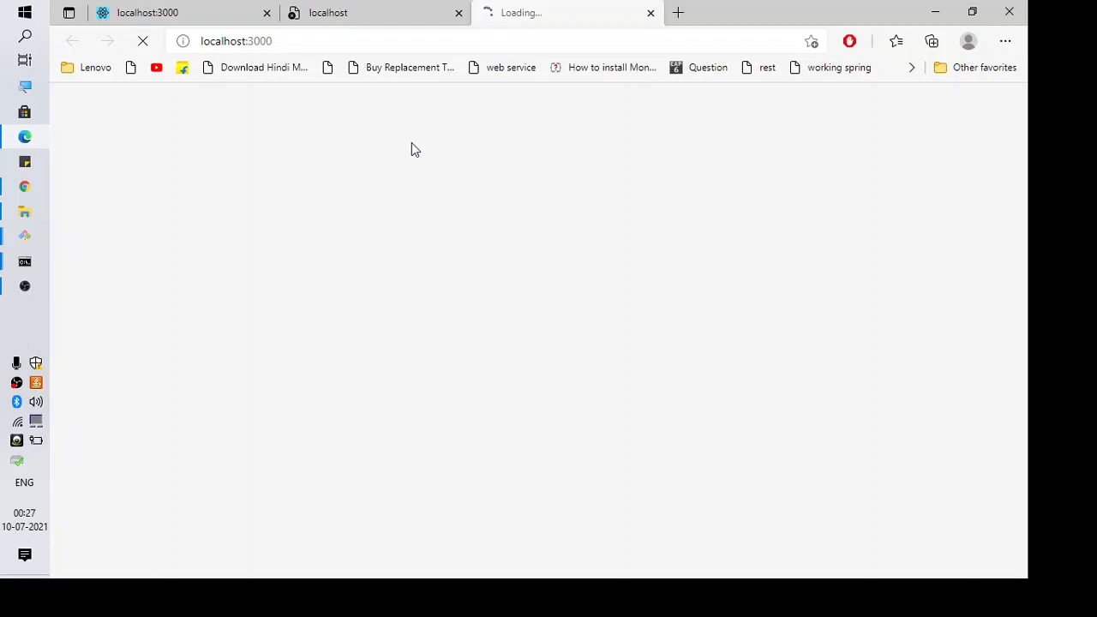
click(24, 261)
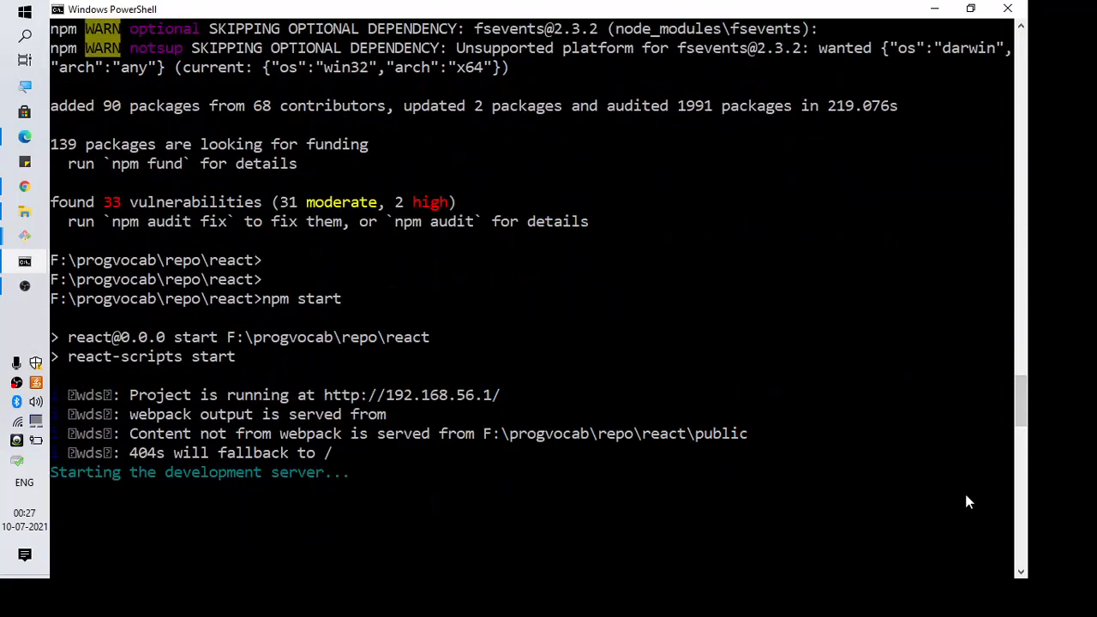
mouse_move(921, 488)
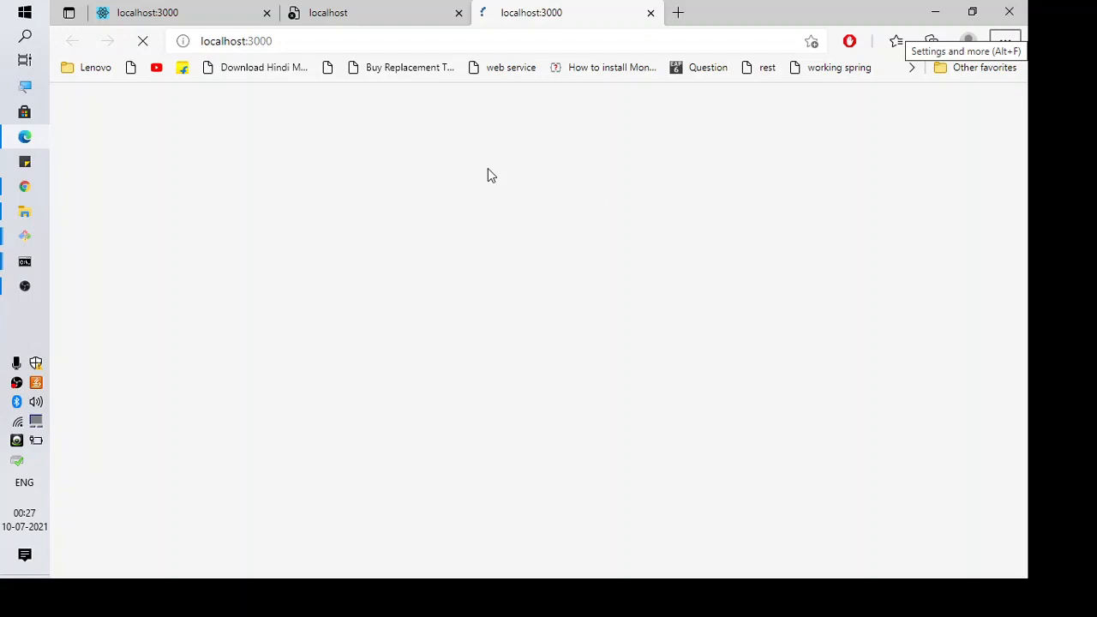
Compare the new tab's undefined AppLifecycle and store errors with the old react-redux error
click(142, 40)
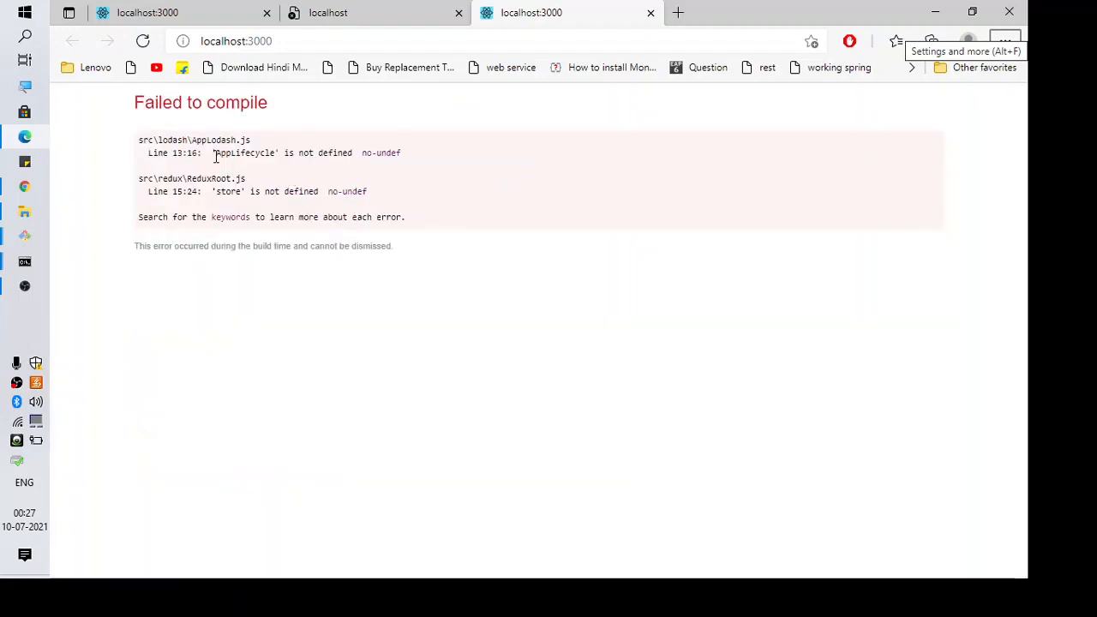
double_click(306, 152)
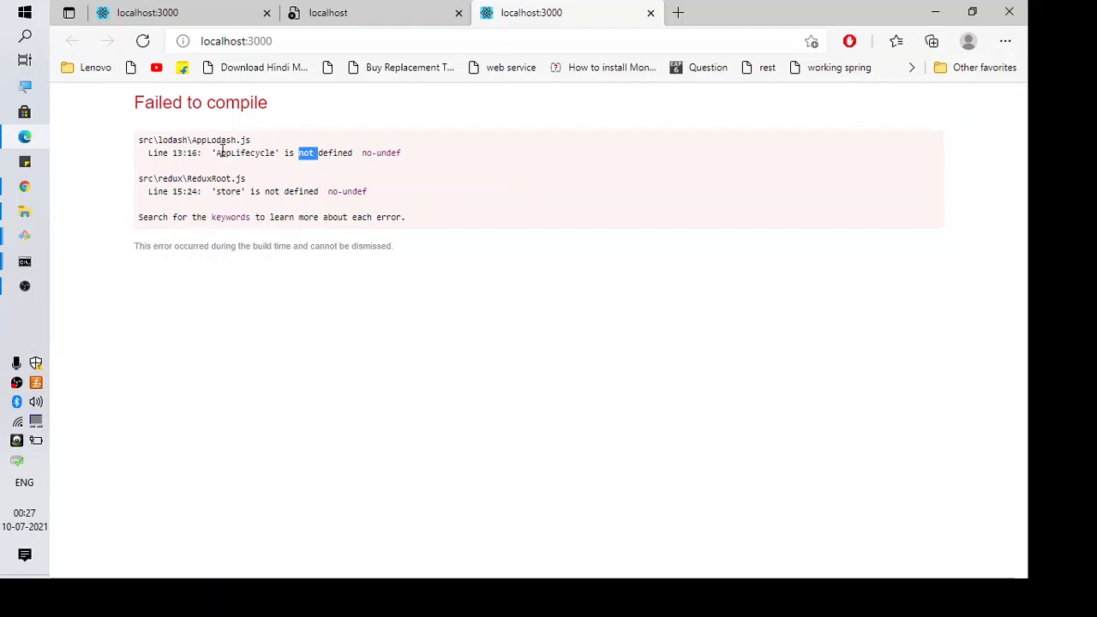
mouse_move(210, 163)
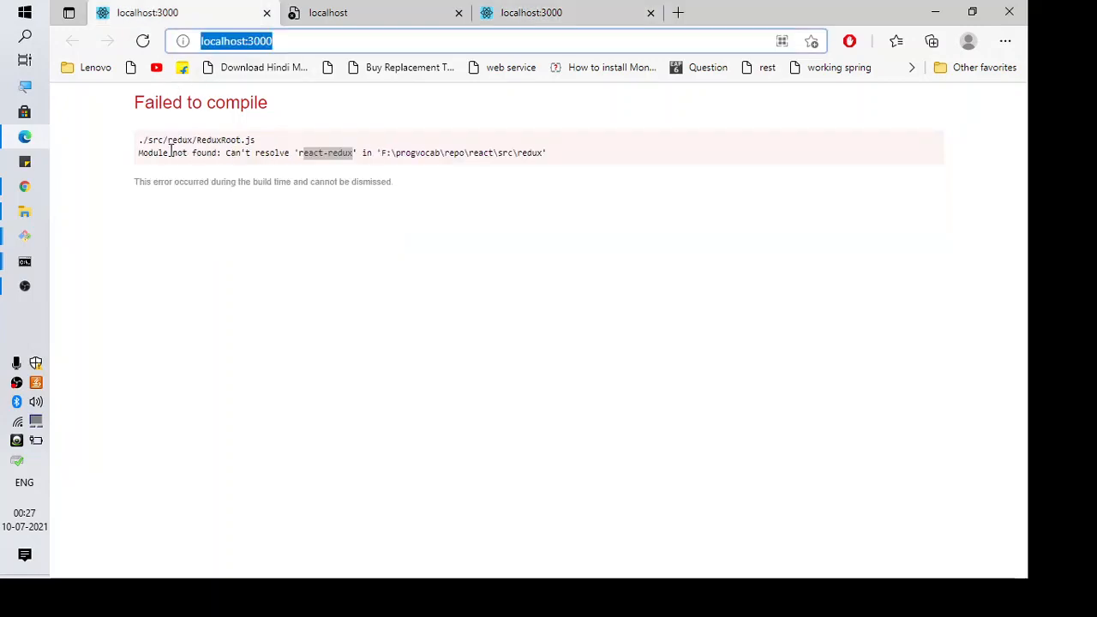
drag(138, 152, 354, 153)
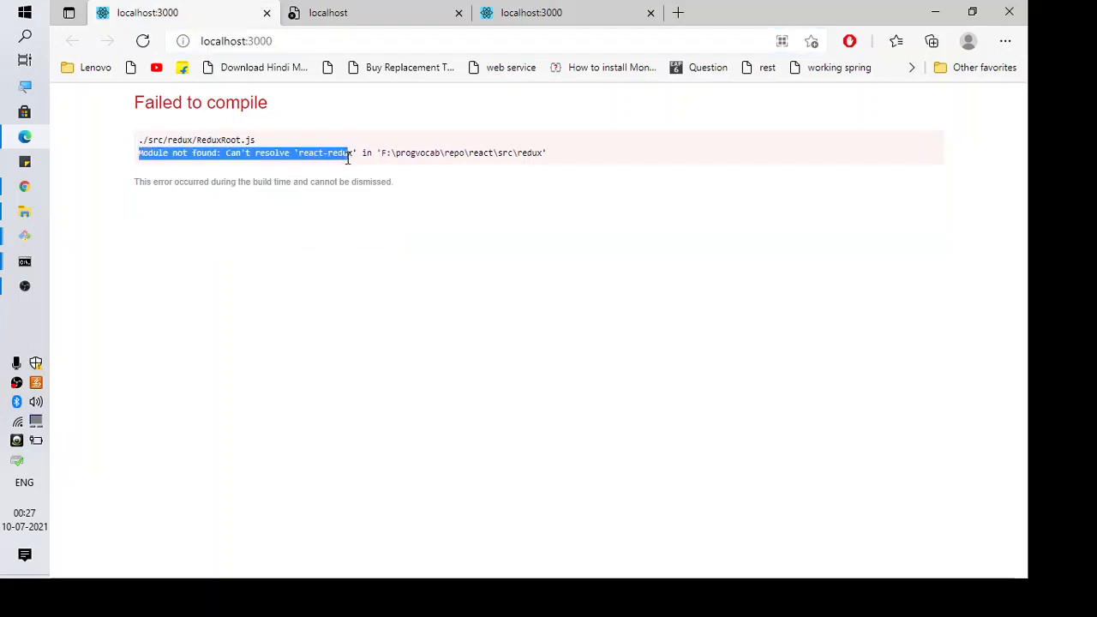
double_click(308, 152)
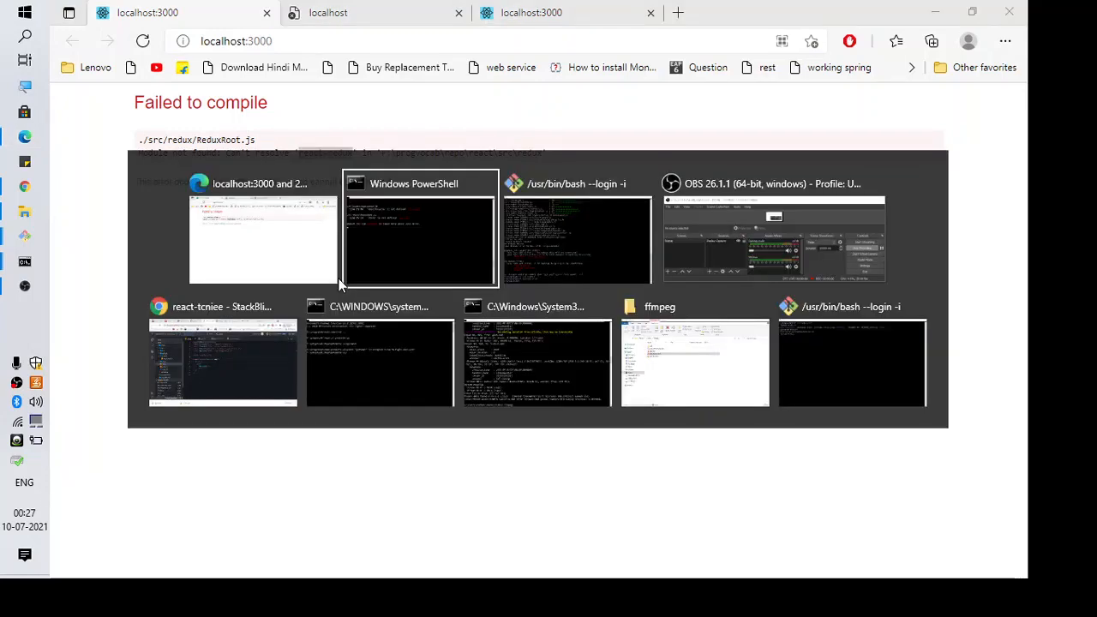
In the products-ui command prompt, type 'npm install redux' without running it
click(419, 227)
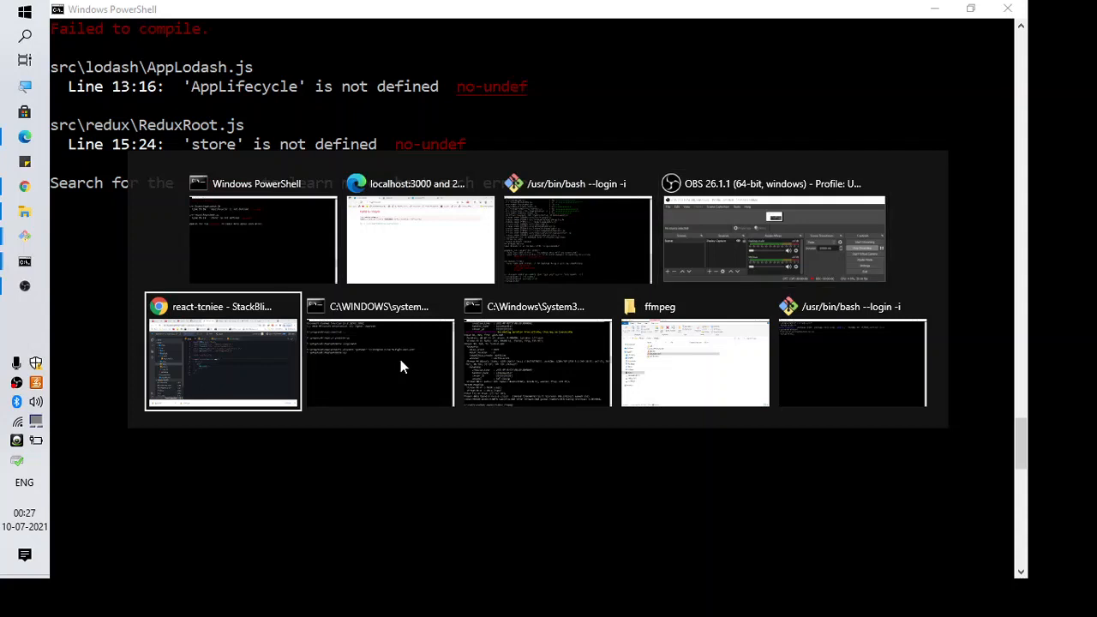
click(378, 352)
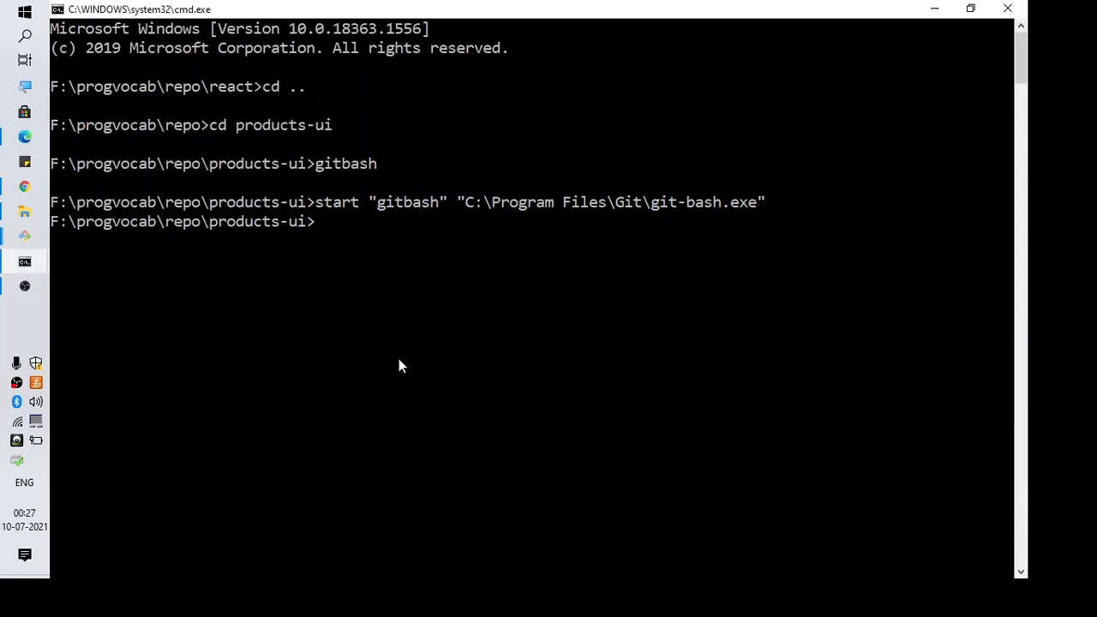
text(npm)
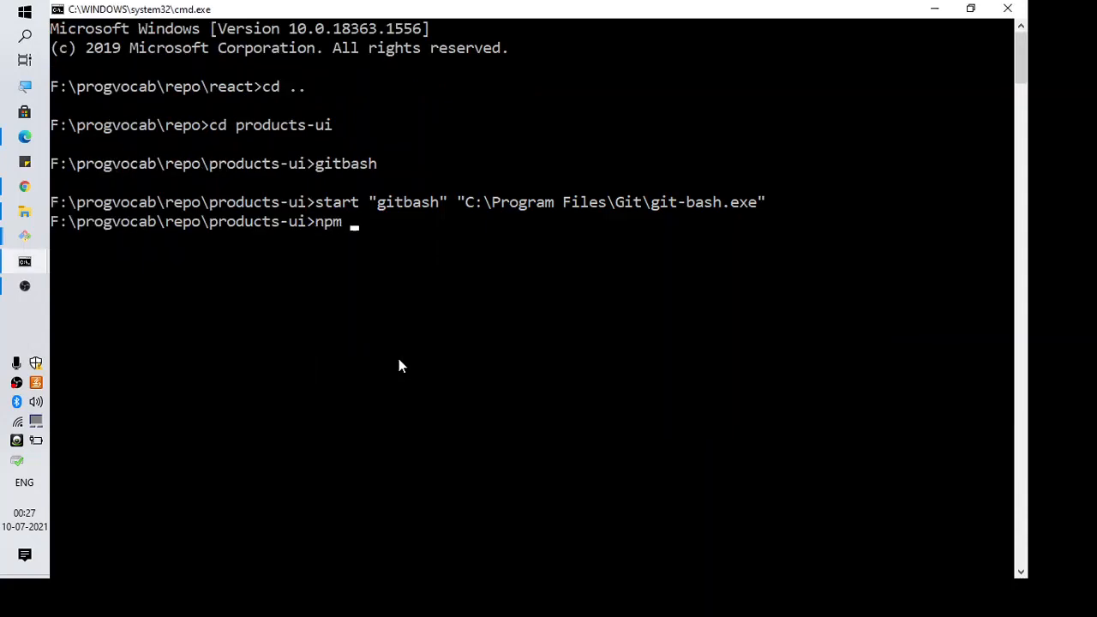
text(inst)
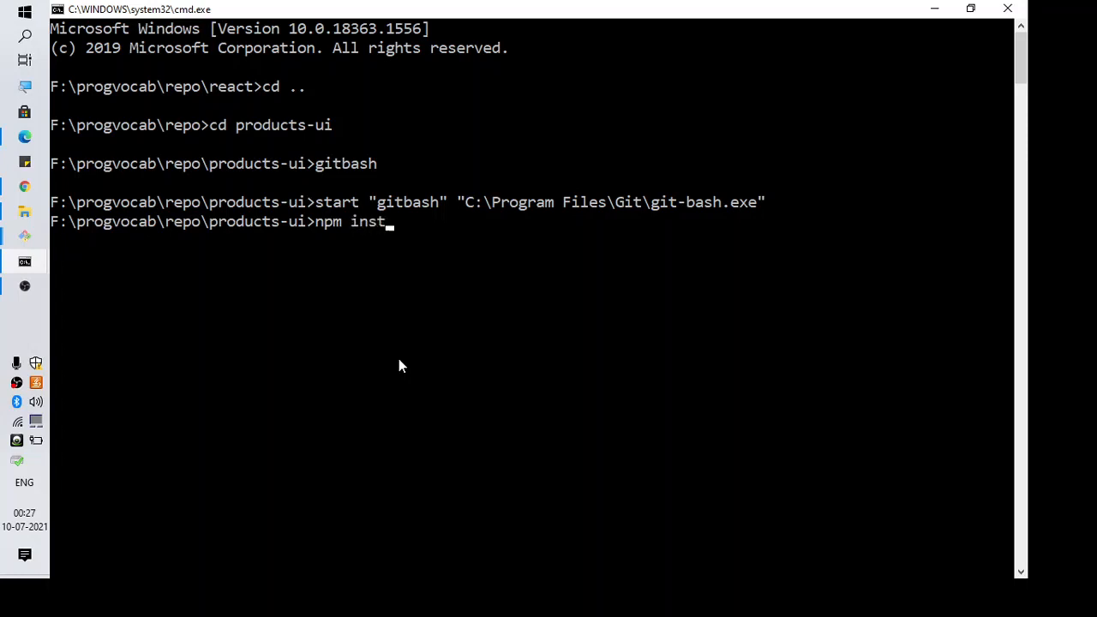
text(all react-redux)
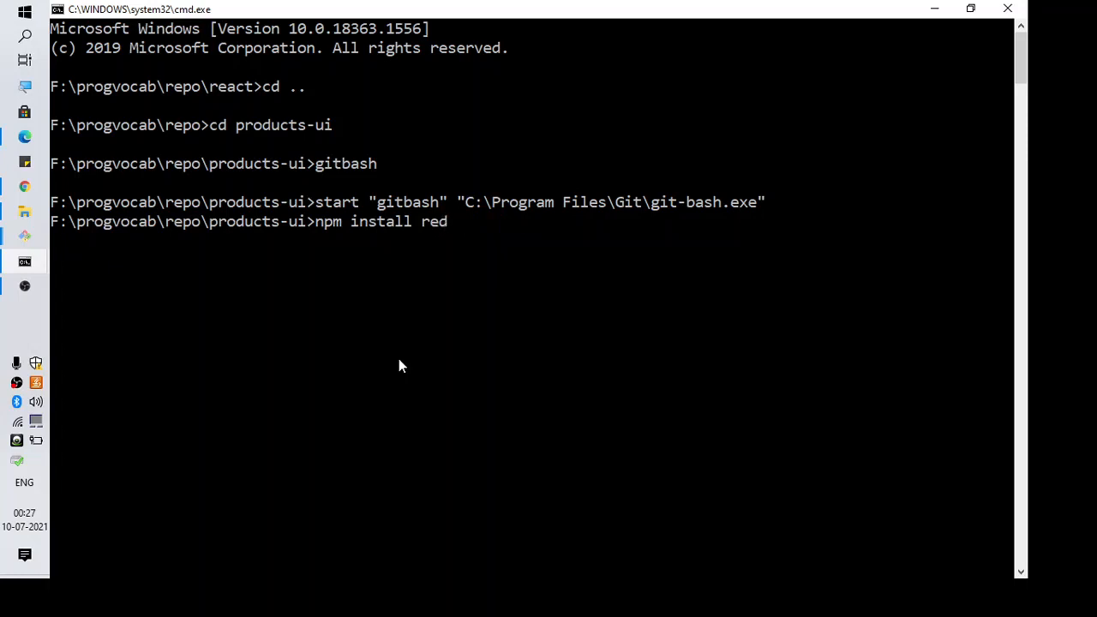
text(ux)
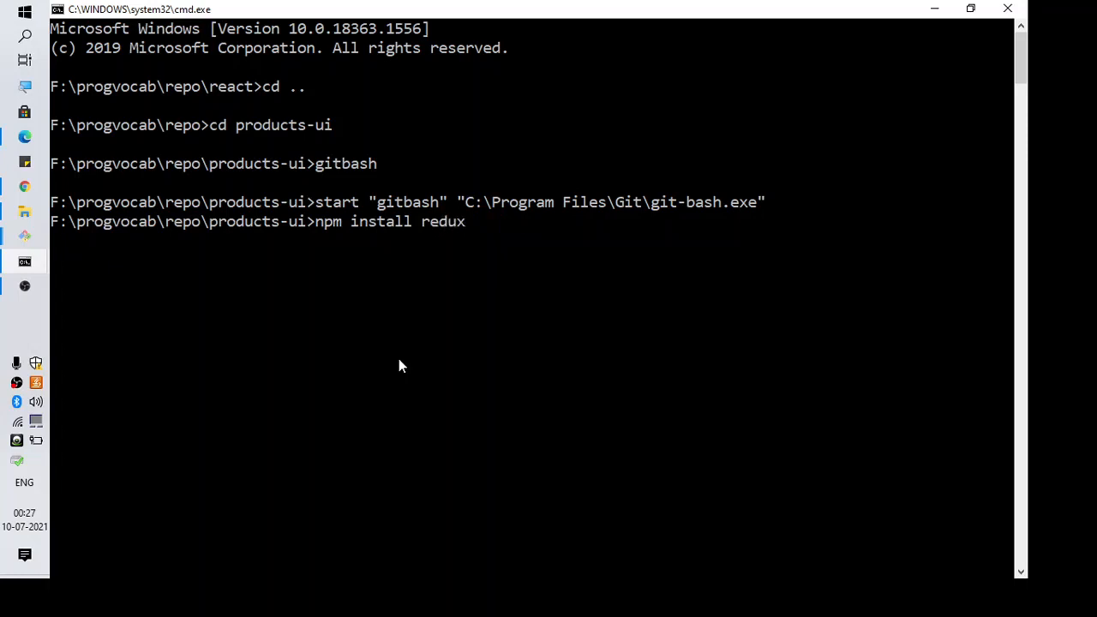